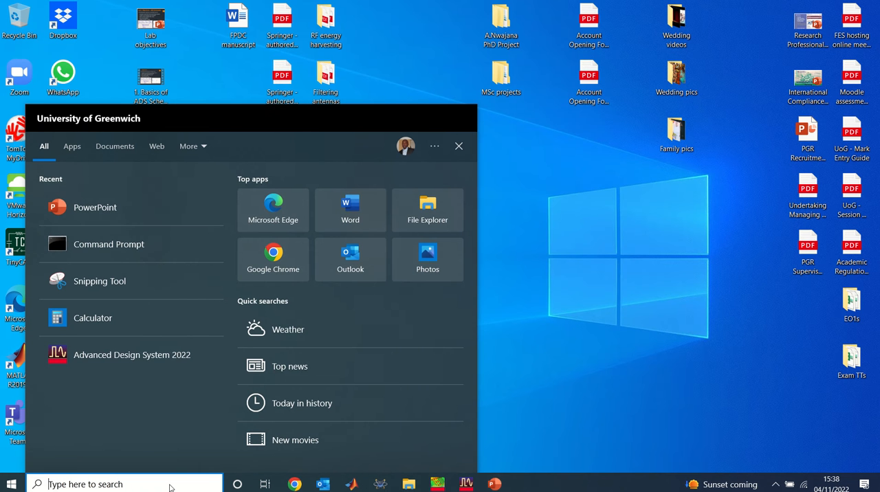
Search 'ads' in Windows Start and launch Advanced Design System 2022
text(ads)
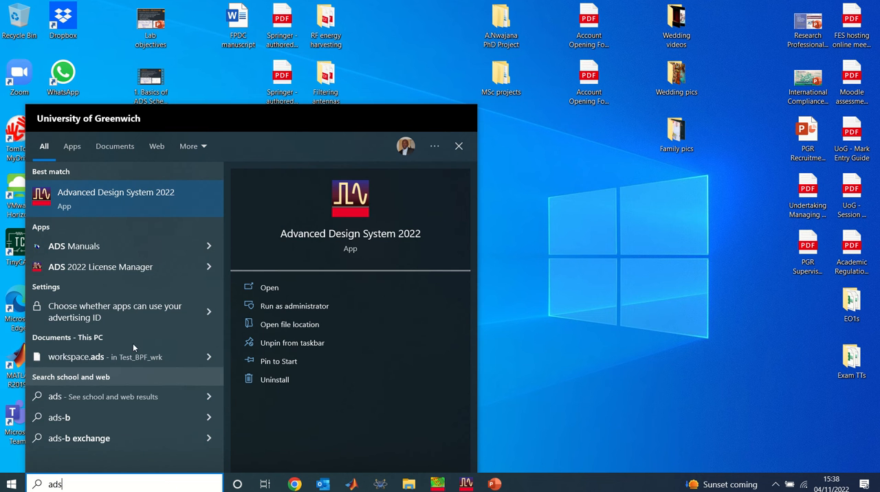
click(270, 288)
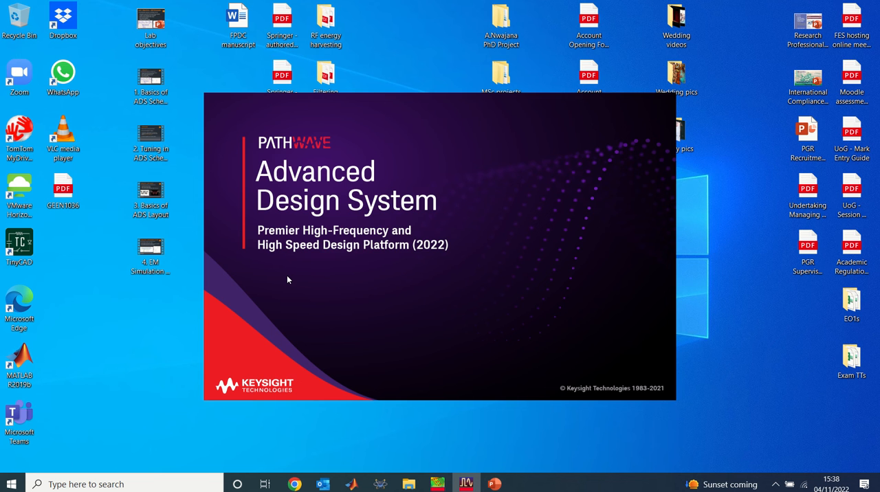
mouse_move(373, 290)
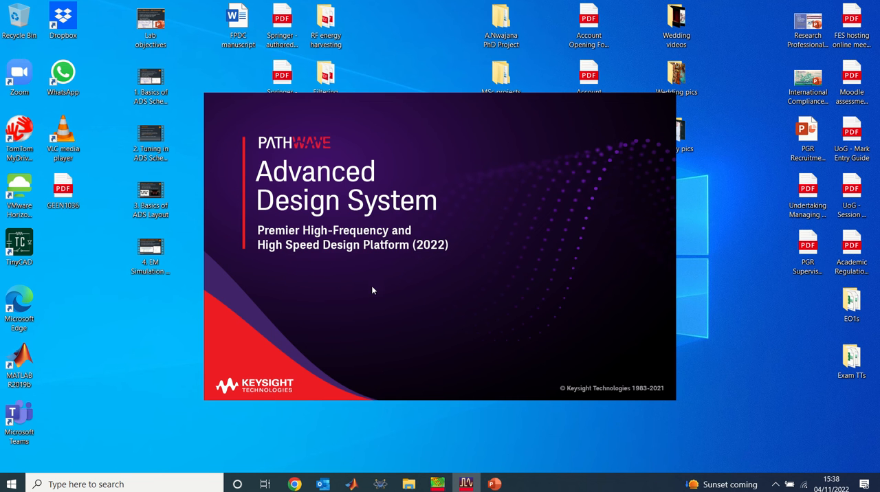
mouse_move(377, 295)
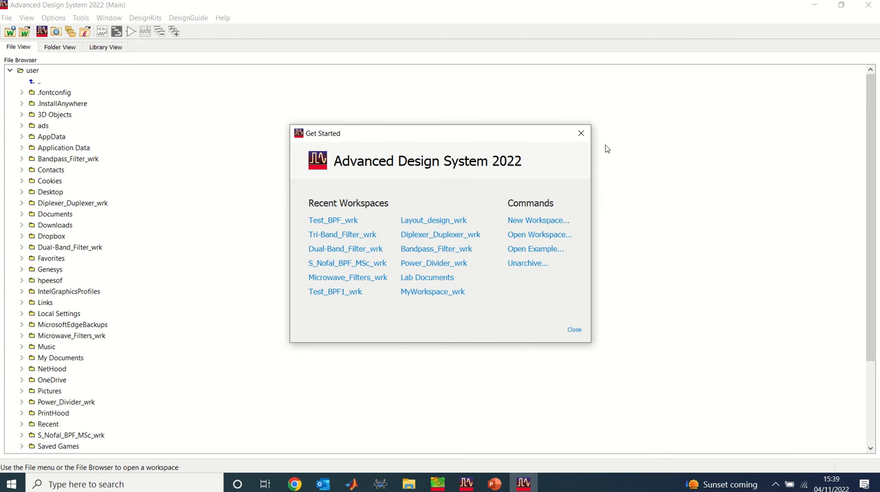
Dismiss the Get Started dialog and open the Test_BPF_wrk workspace from File View
click(575, 328)
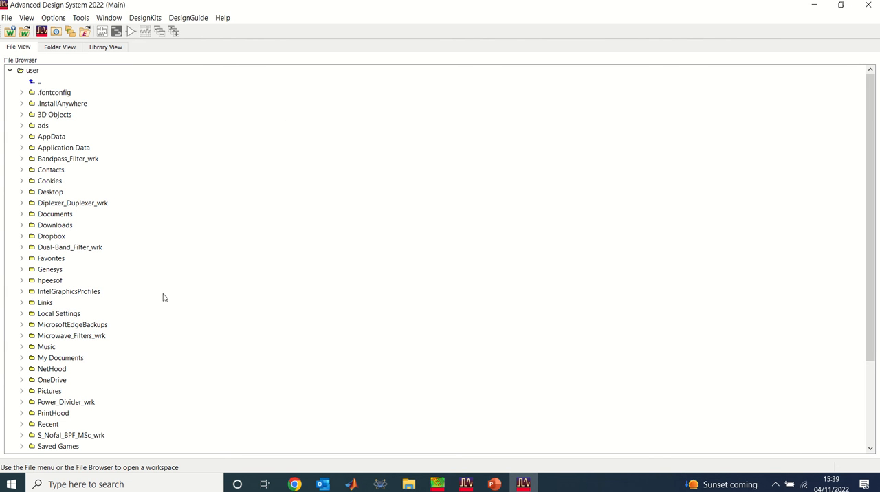
scroll(down, 3)
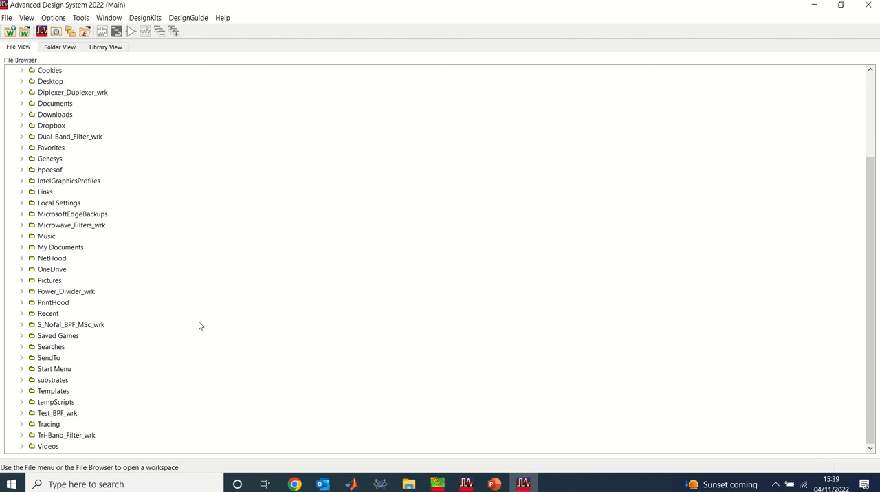
click(58, 413)
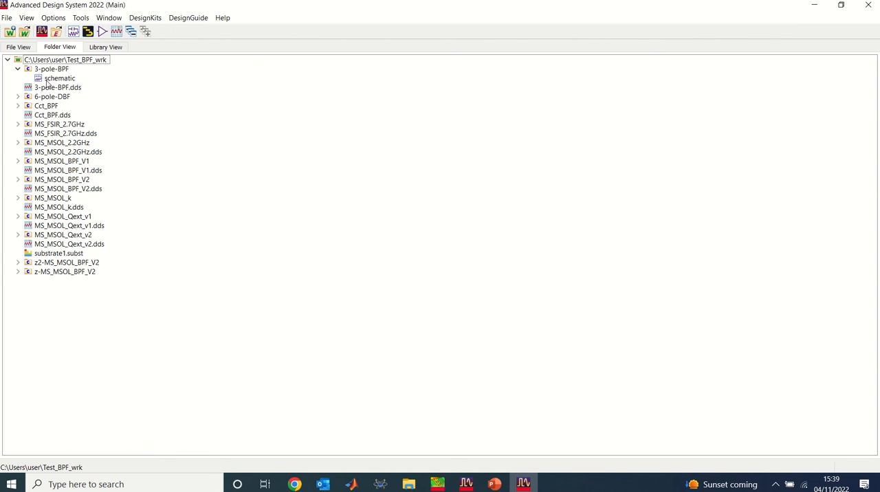
Open the 3-pole-BPF schematic cell from the Folder View
double_click(61, 77)
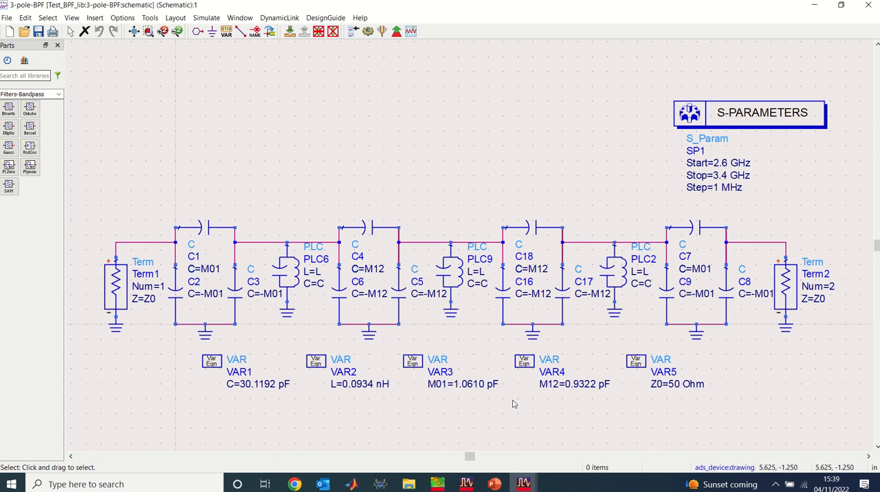
mouse_move(519, 400)
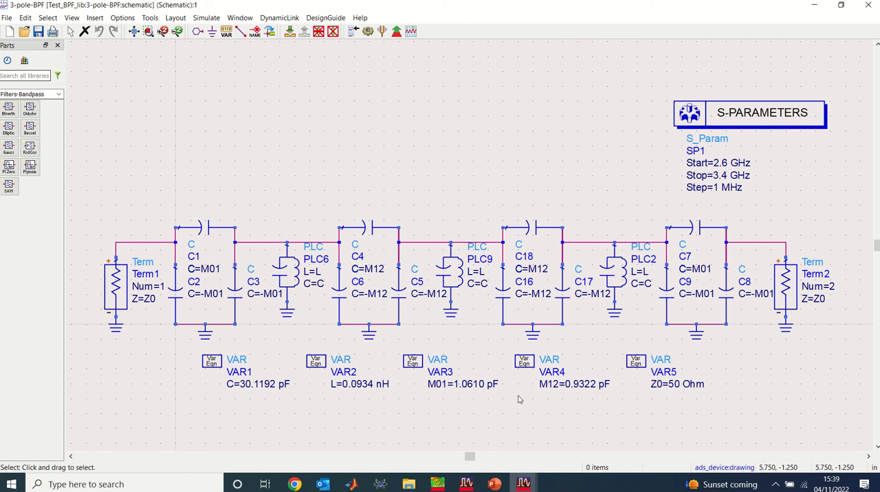
mouse_move(515, 395)
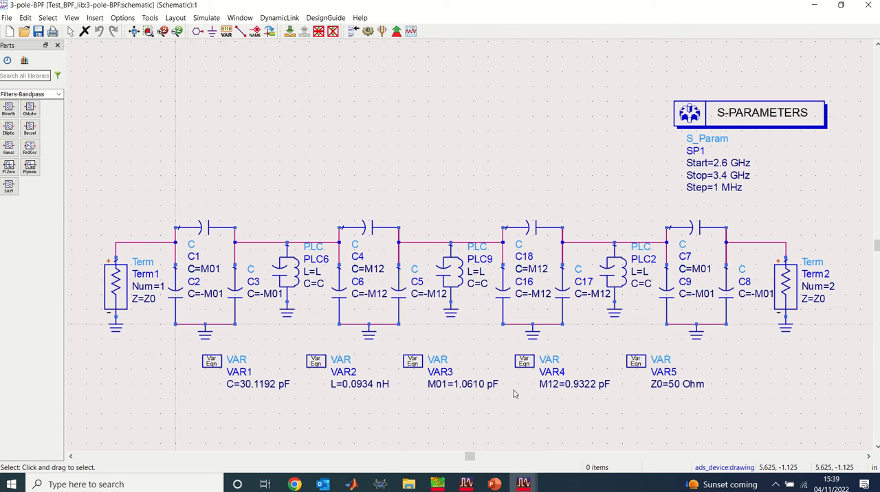
mouse_move(512, 404)
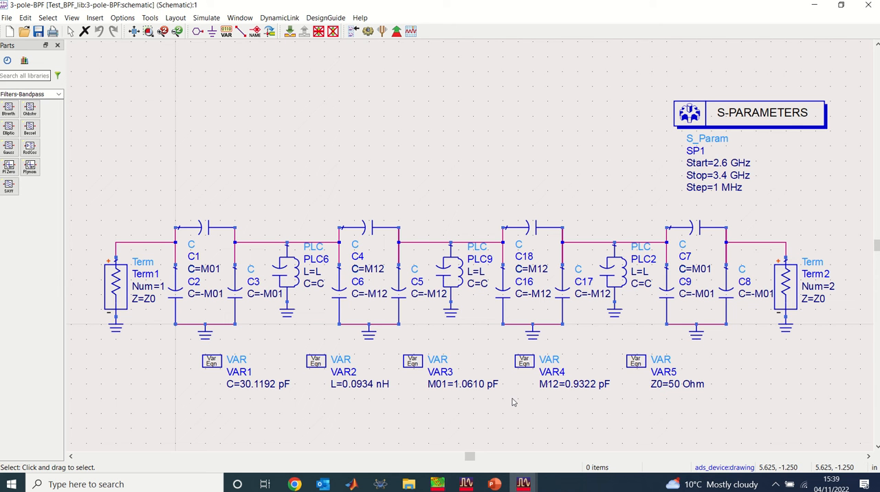
mouse_move(305, 303)
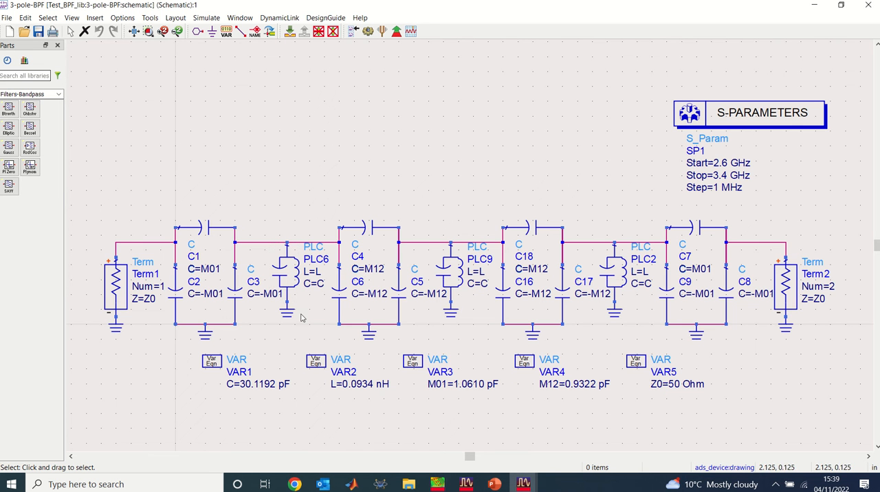
mouse_move(269, 281)
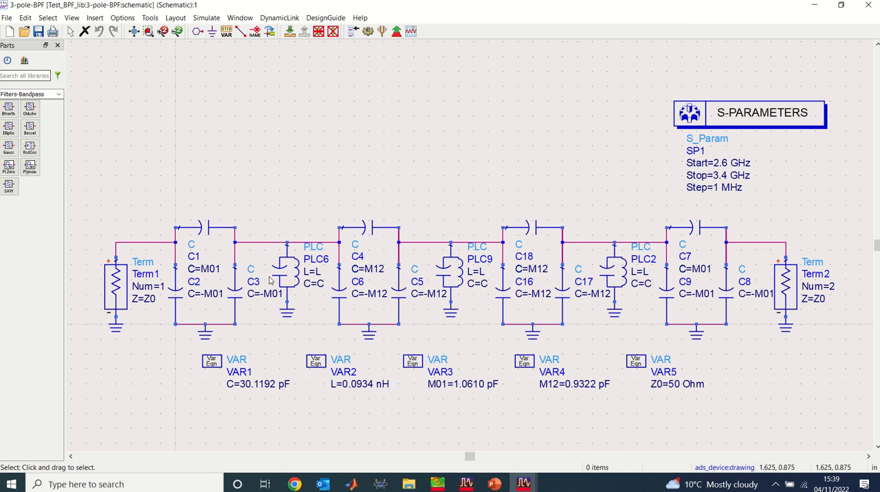
mouse_move(273, 249)
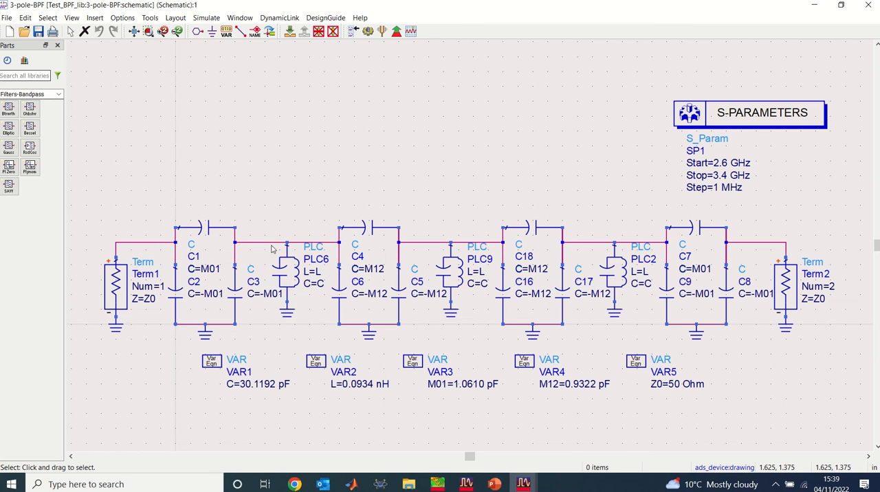
mouse_move(467, 249)
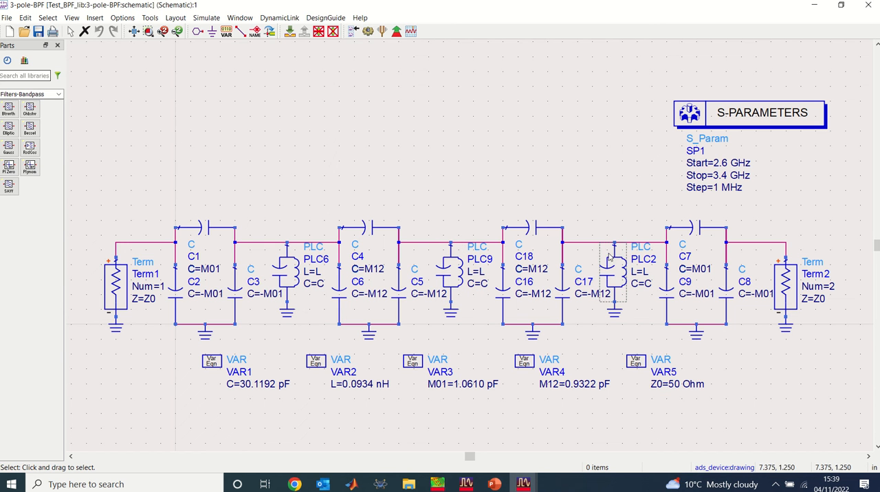
mouse_move(617, 275)
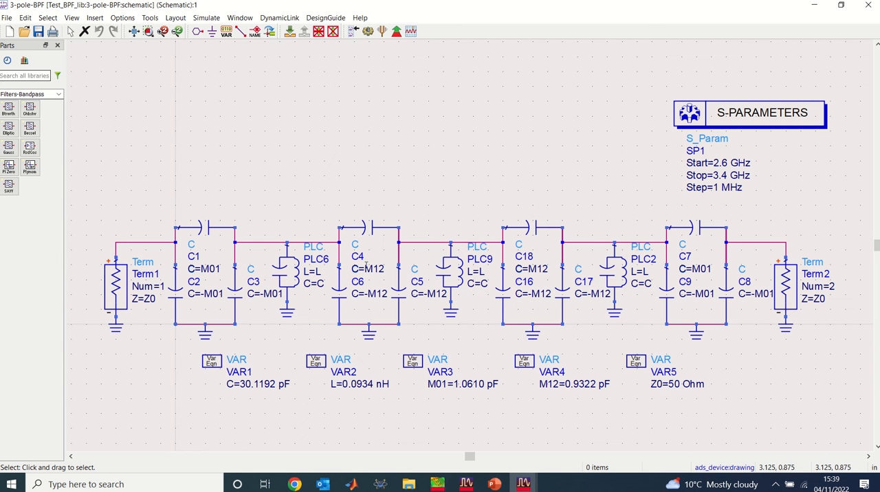
mouse_move(520, 228)
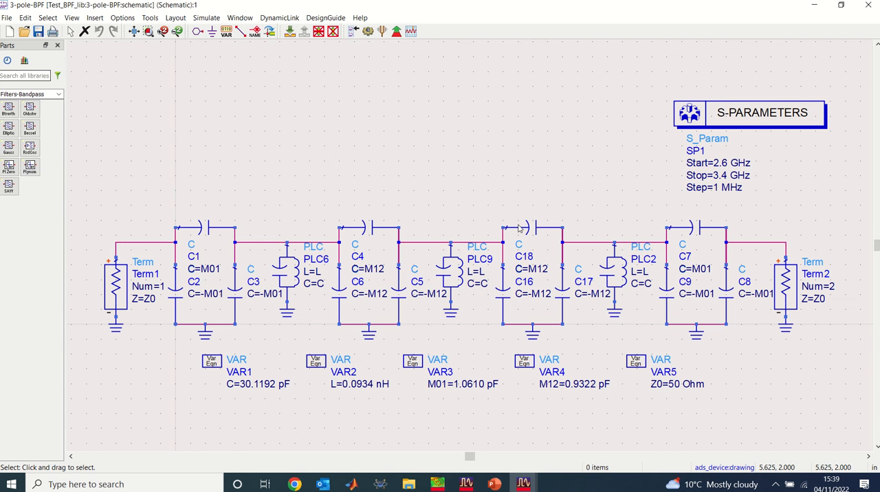
mouse_move(223, 180)
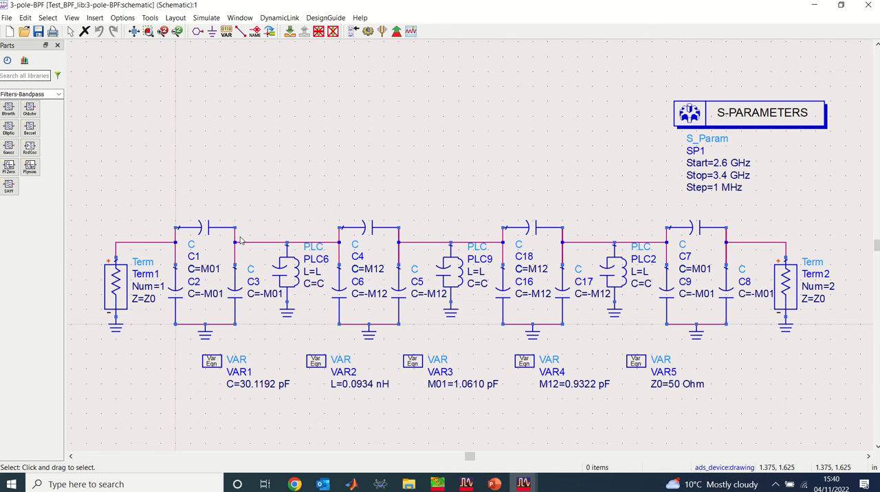
mouse_move(710, 246)
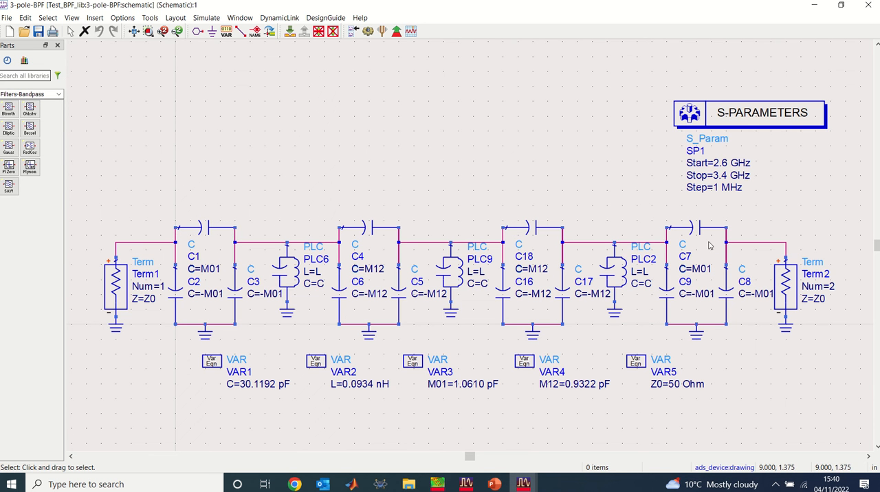
mouse_move(622, 261)
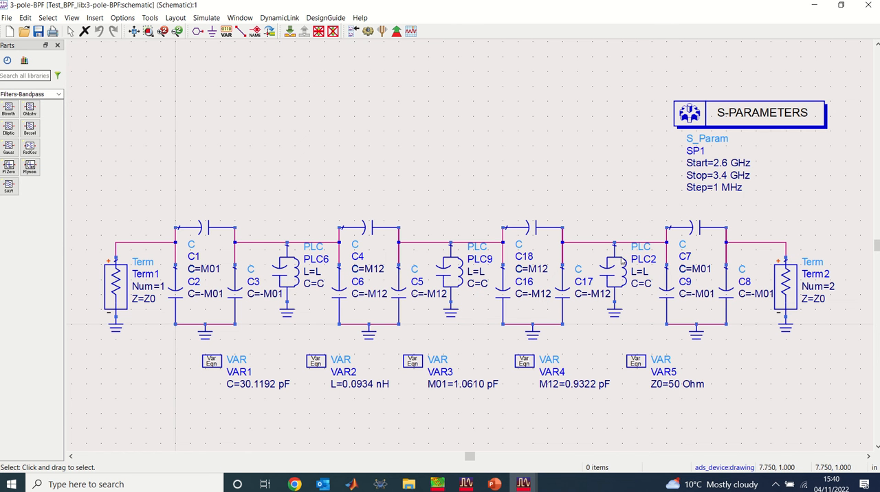
mouse_move(329, 45)
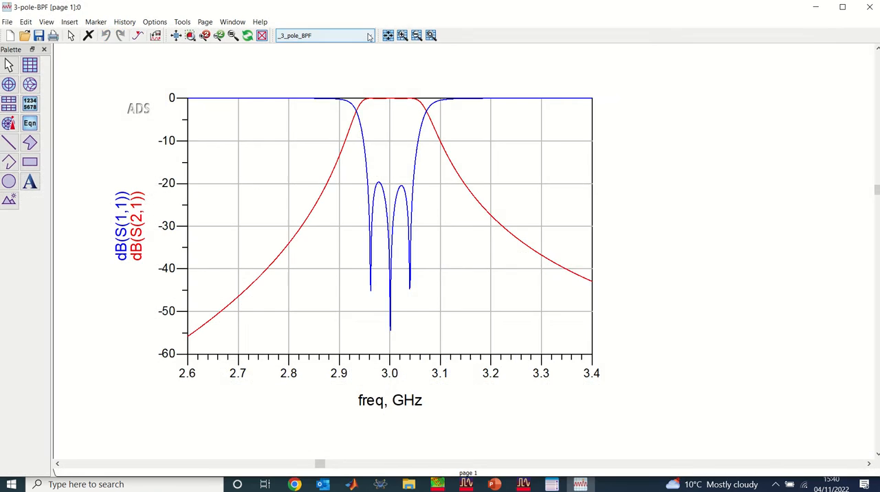
mouse_move(327, 245)
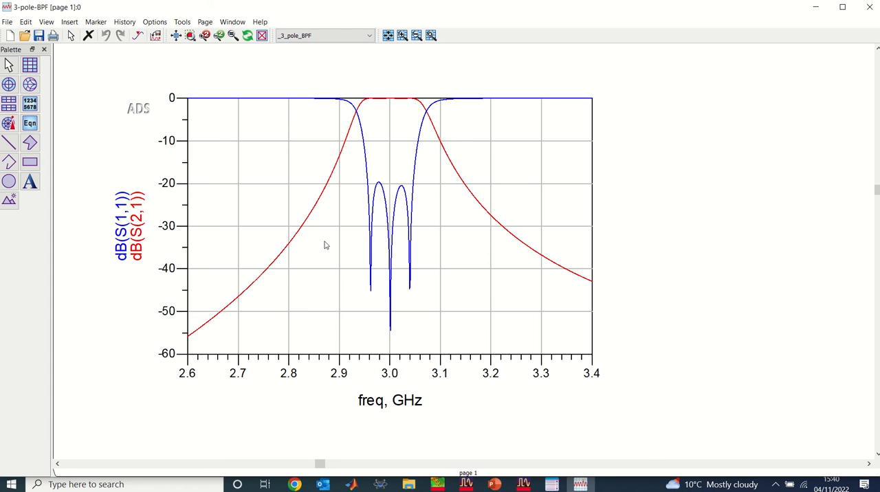
mouse_move(366, 198)
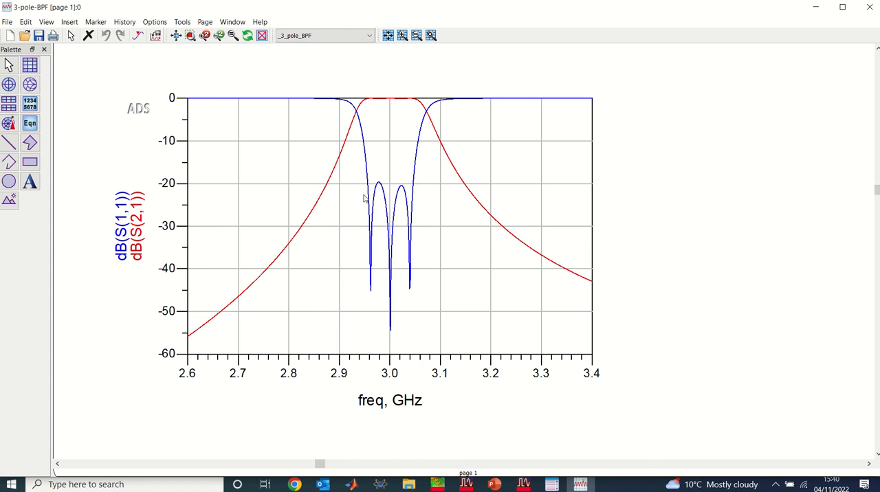
mouse_move(382, 237)
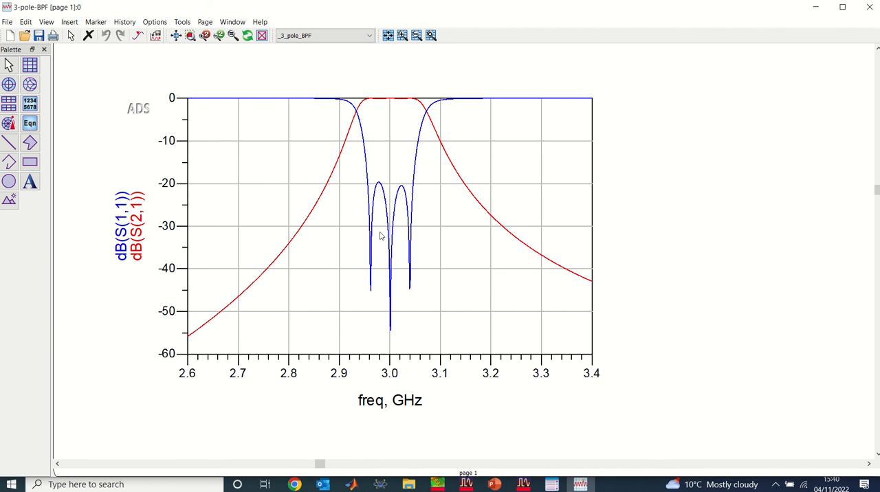
mouse_move(350, 136)
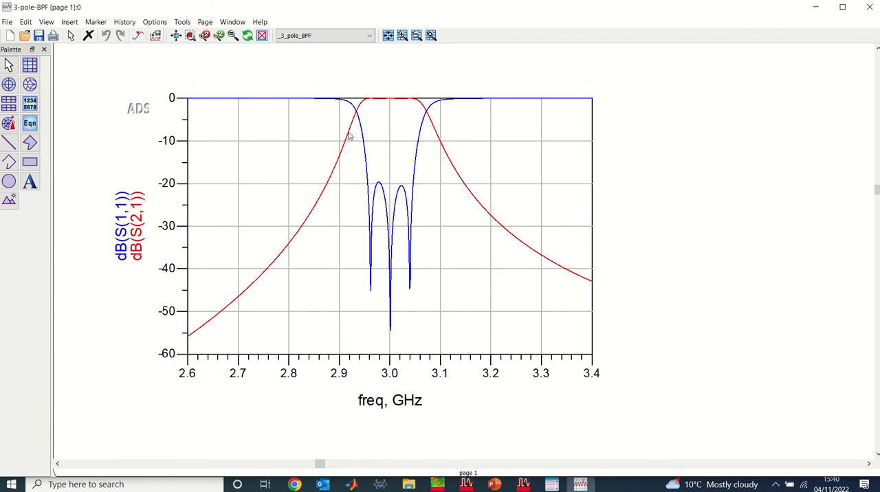
mouse_move(429, 179)
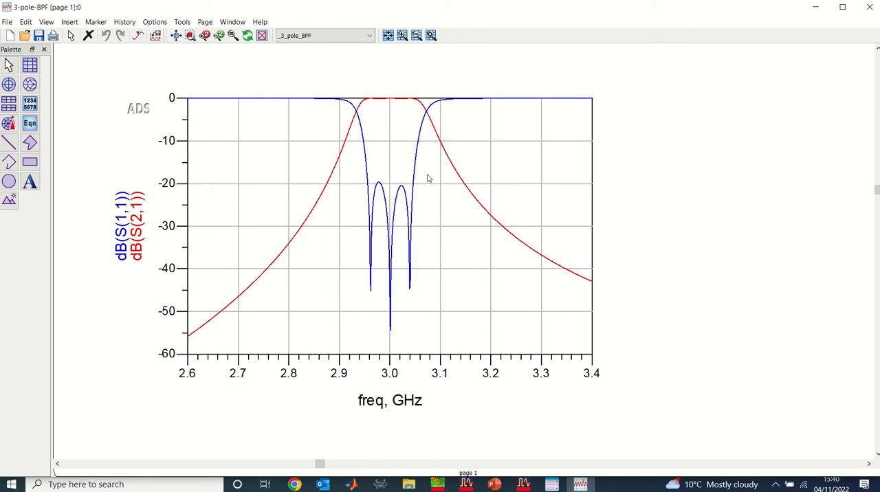
mouse_move(429, 245)
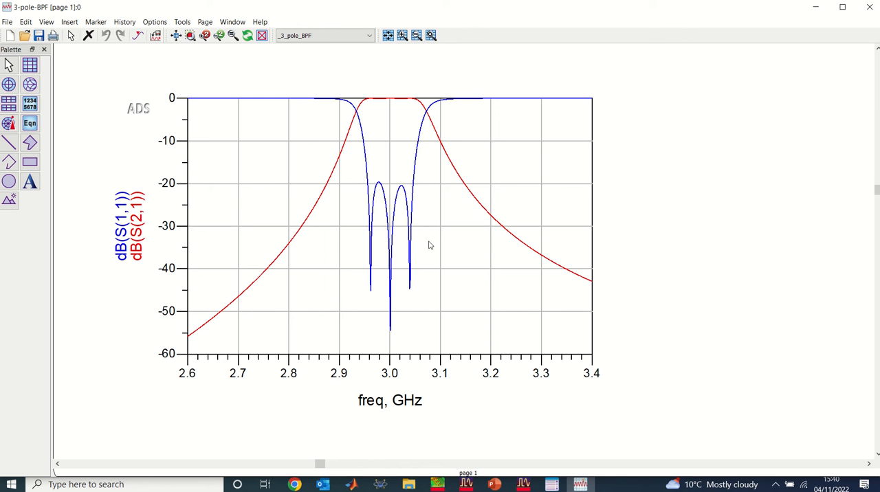
mouse_move(401, 212)
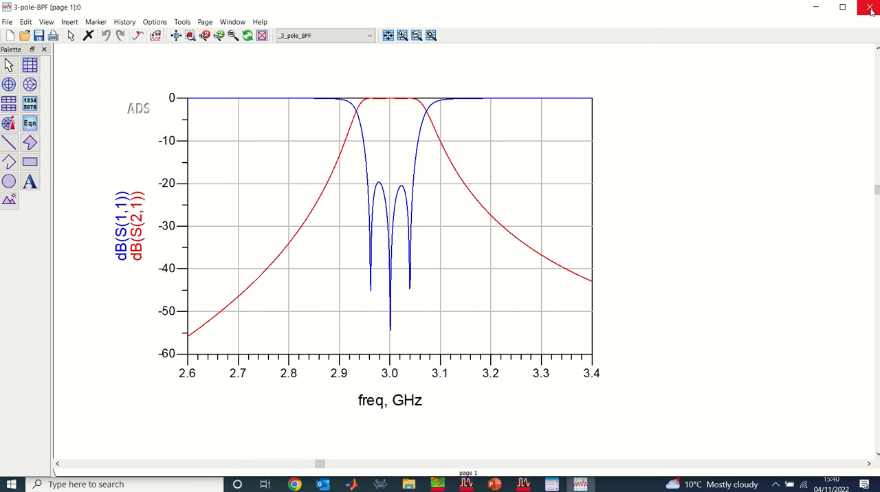
Rerun the S-parameter simulation of the 3-pole-BPF schematic
click(869, 7)
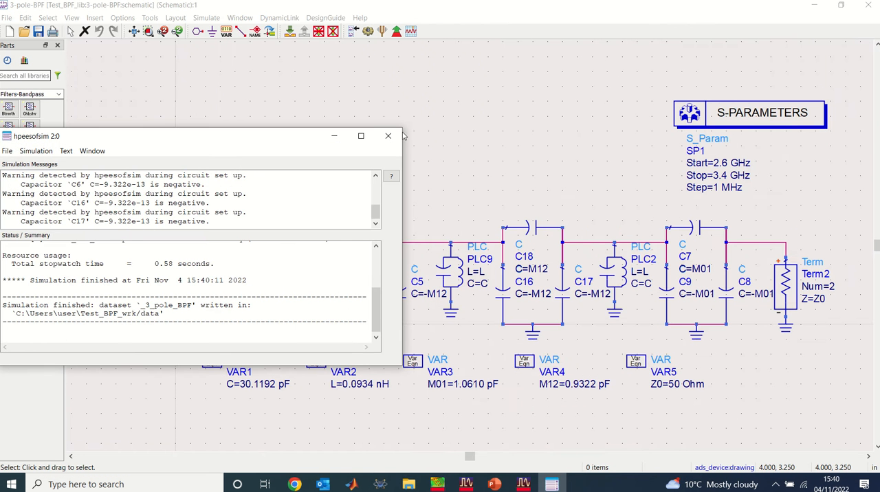
click(388, 135)
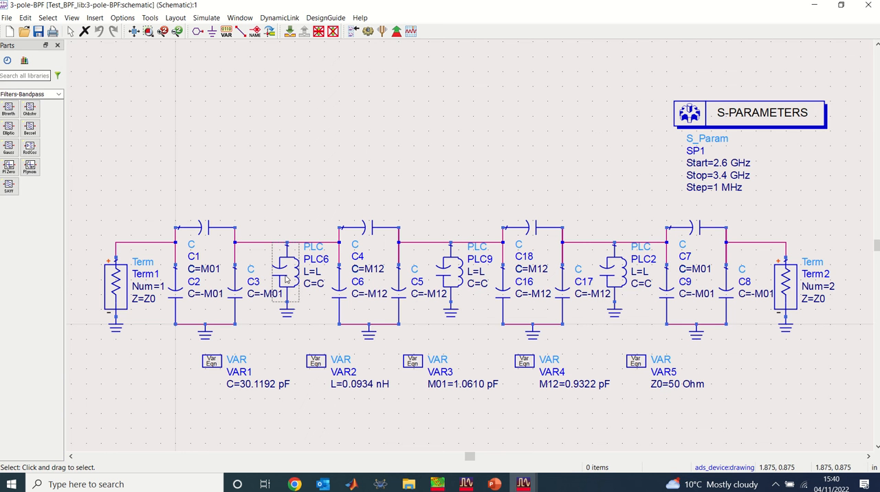
mouse_move(613, 270)
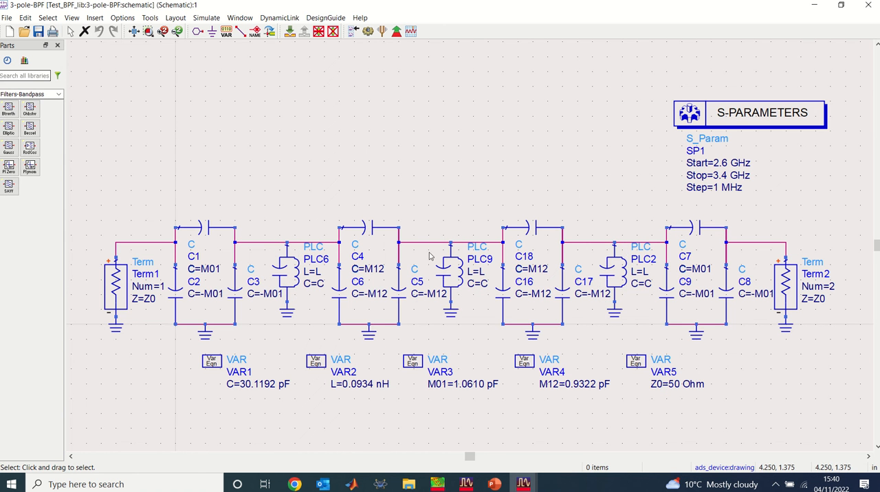
mouse_move(617, 170)
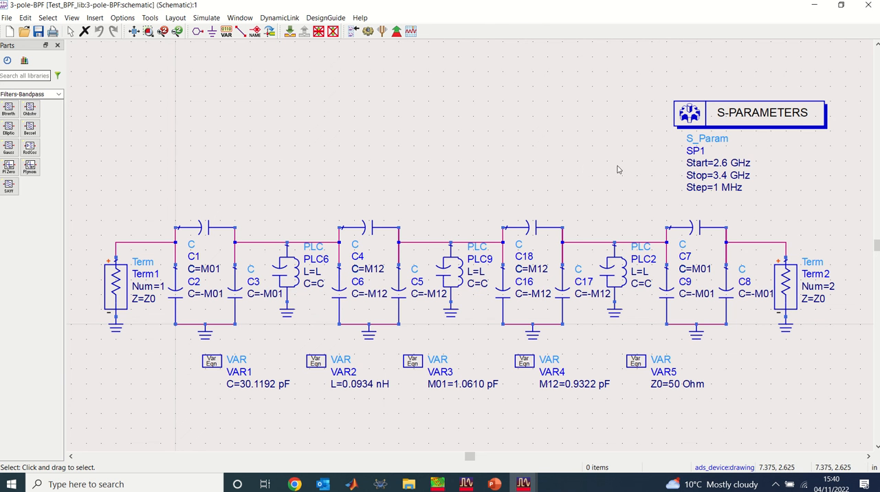
mouse_move(161, 185)
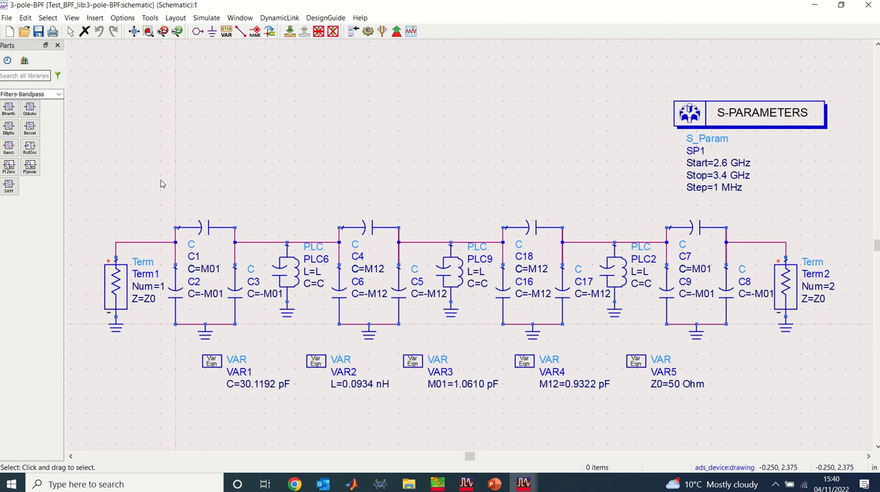
mouse_move(270, 187)
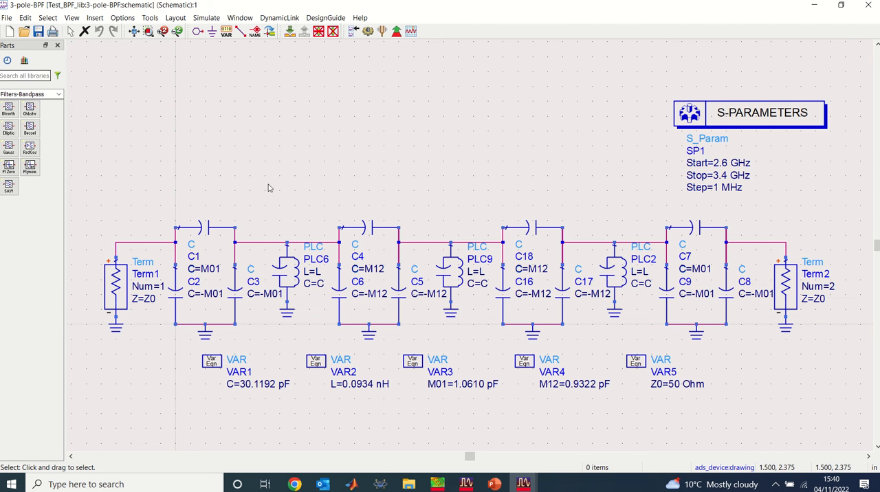
Begin selecting the three resonator sections to copy above the filter
click(268, 187)
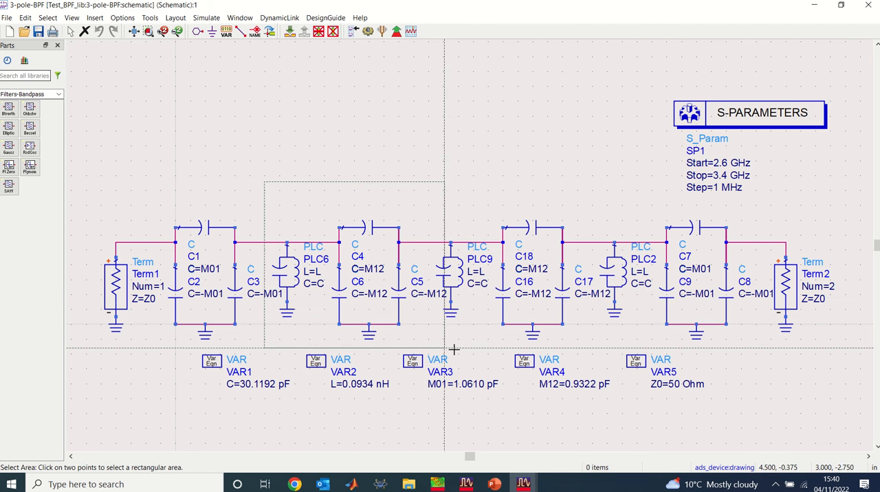
mouse_move(743, 349)
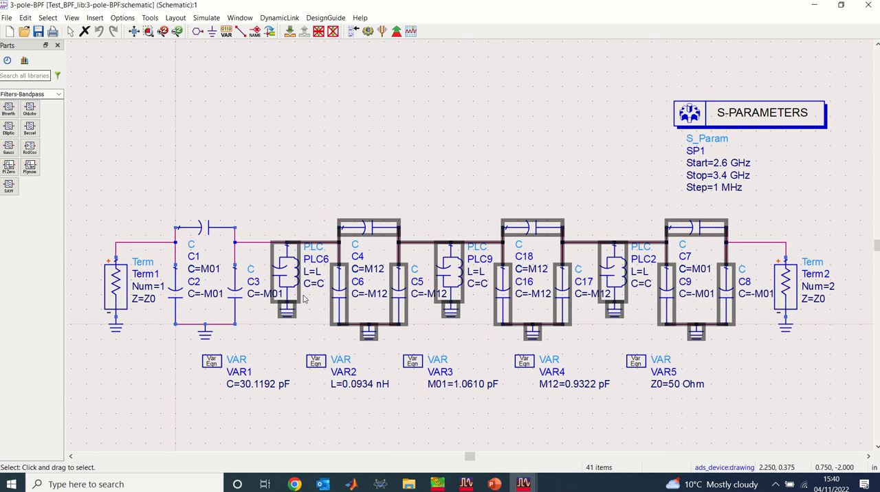
mouse_move(295, 296)
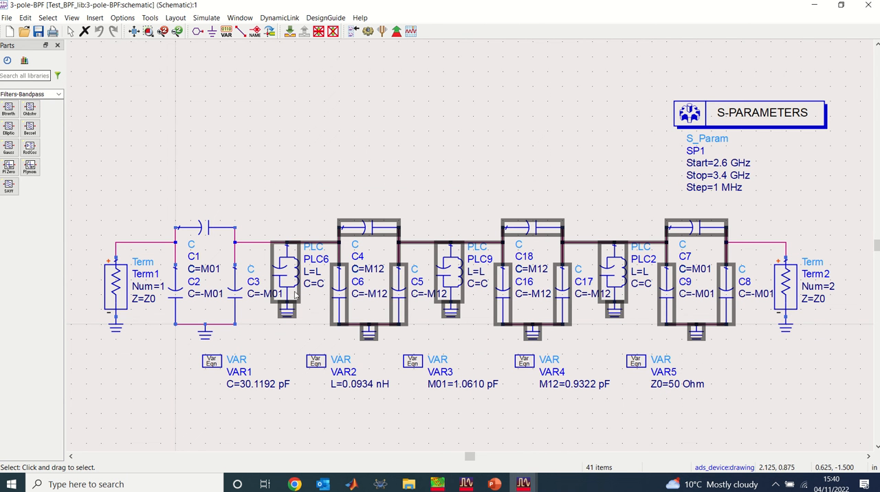
mouse_move(474, 278)
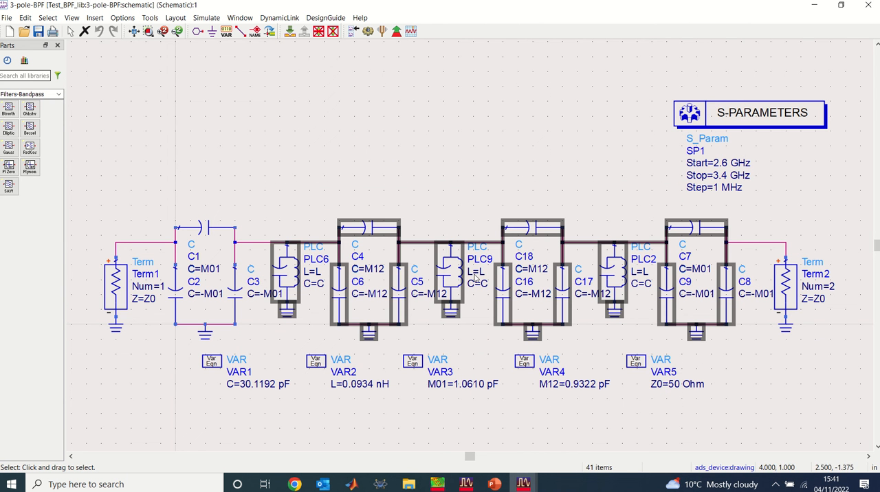
mouse_move(639, 272)
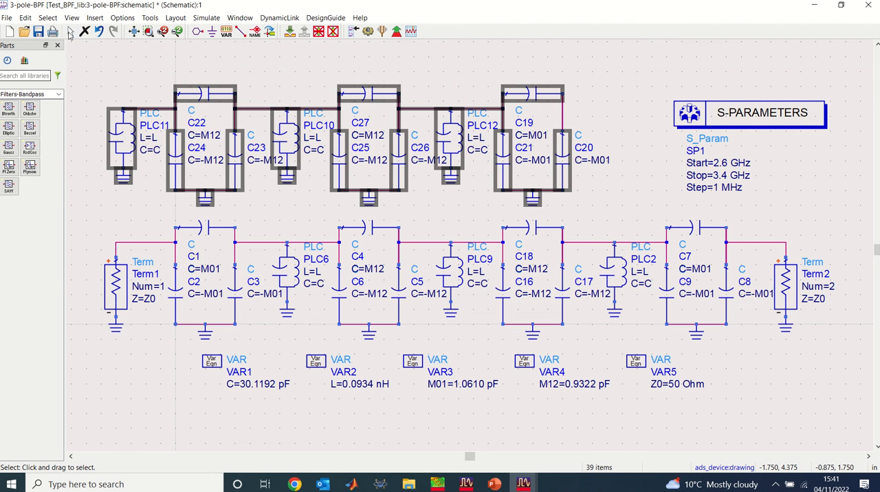
Deselect the pasted parts and select the wire joining the first copied resonators
click(593, 207)
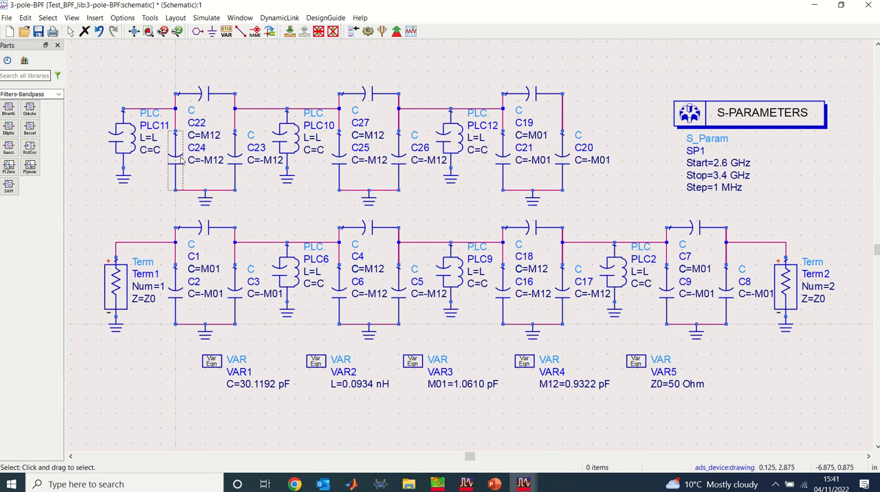
mouse_move(386, 264)
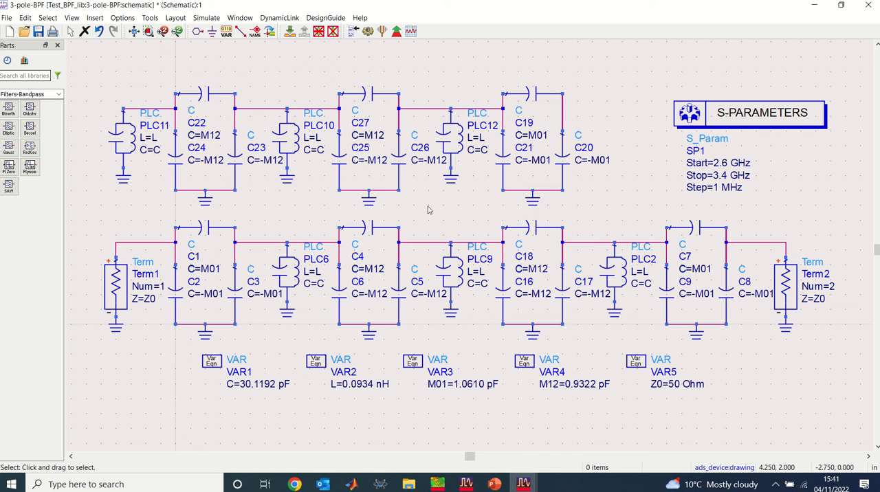
mouse_move(440, 223)
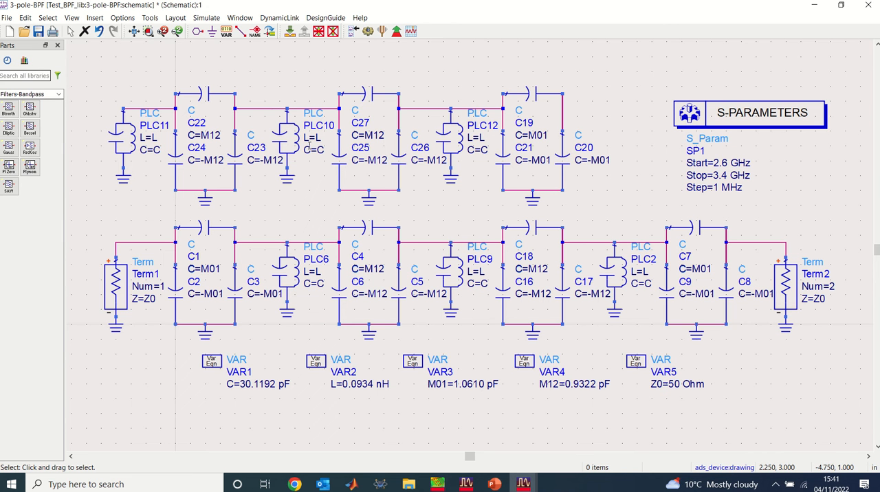
mouse_move(265, 110)
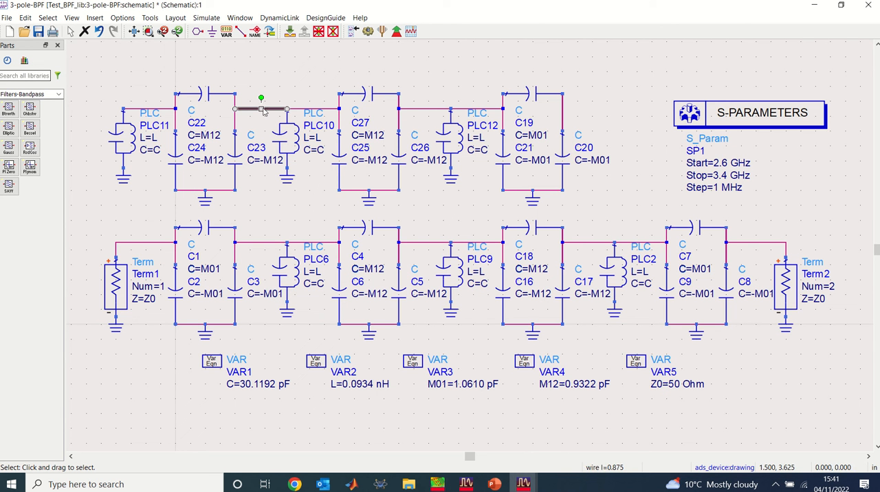
click(261, 103)
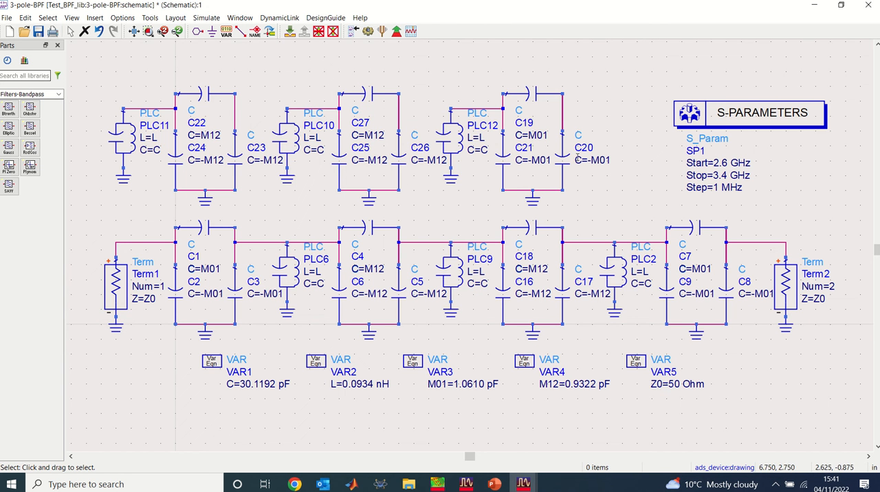
mouse_move(449, 226)
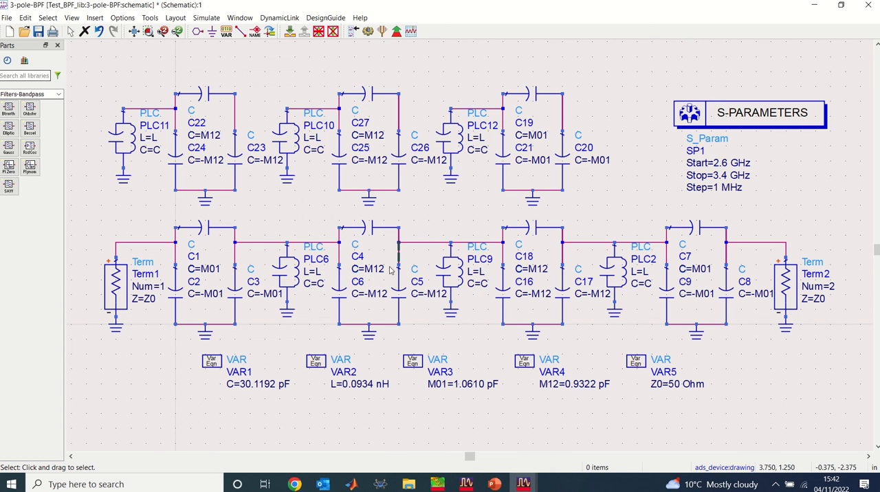
mouse_move(369, 278)
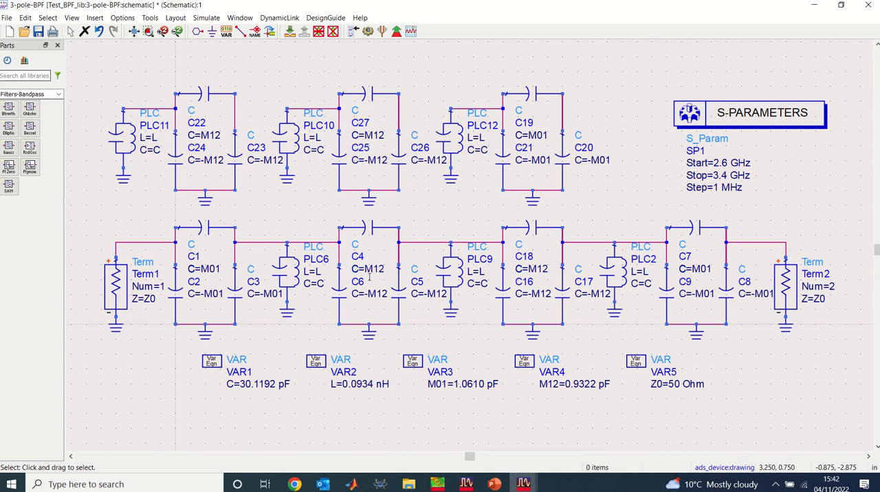
mouse_move(337, 264)
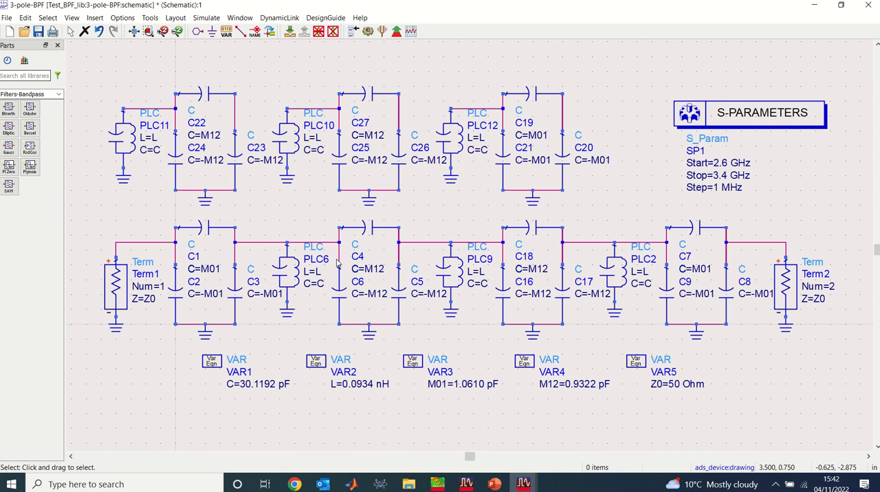
mouse_move(246, 159)
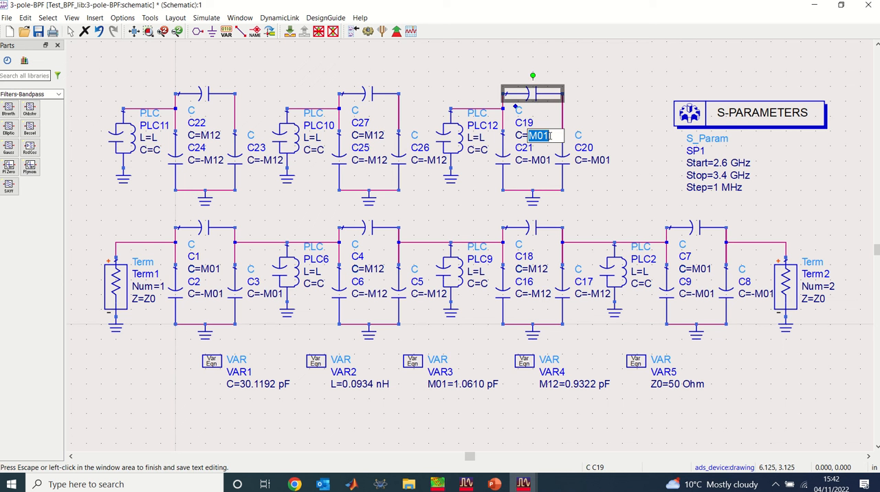
Set C19 to M12 and C21, C20 to -M12 in the third copied resonator
text(M12)
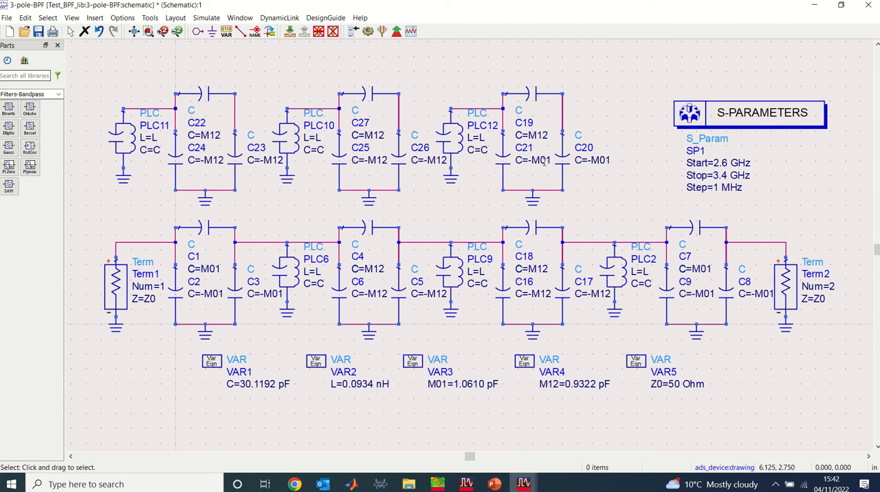
double_click(542, 159)
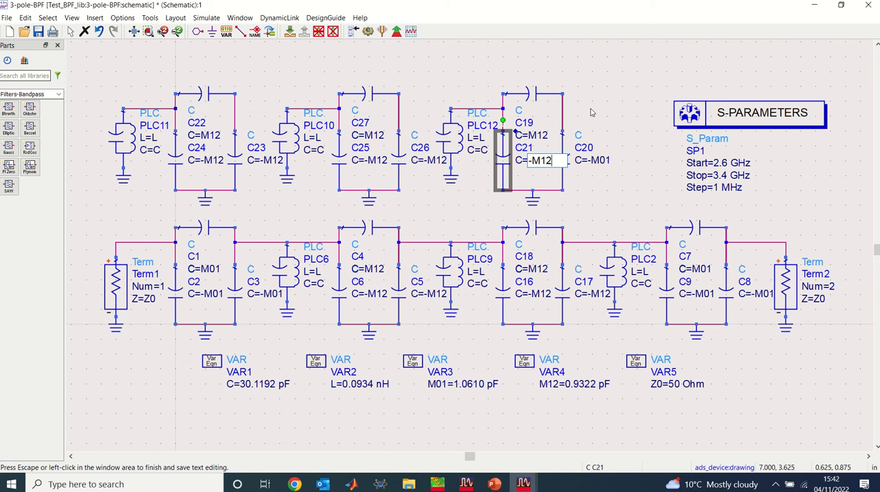
click(592, 160)
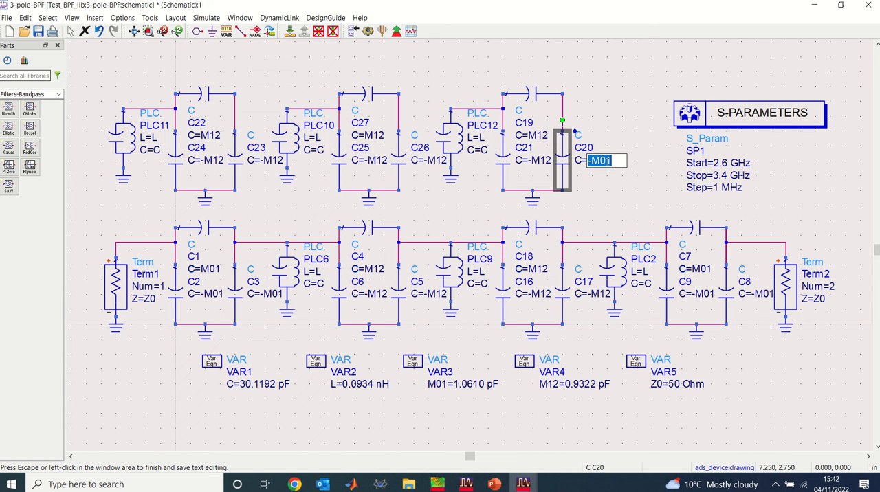
text(-M)
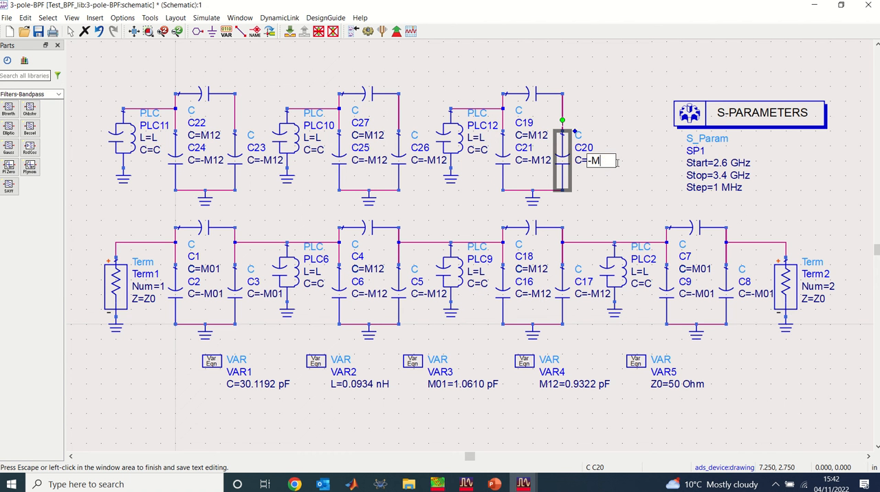
text(12)
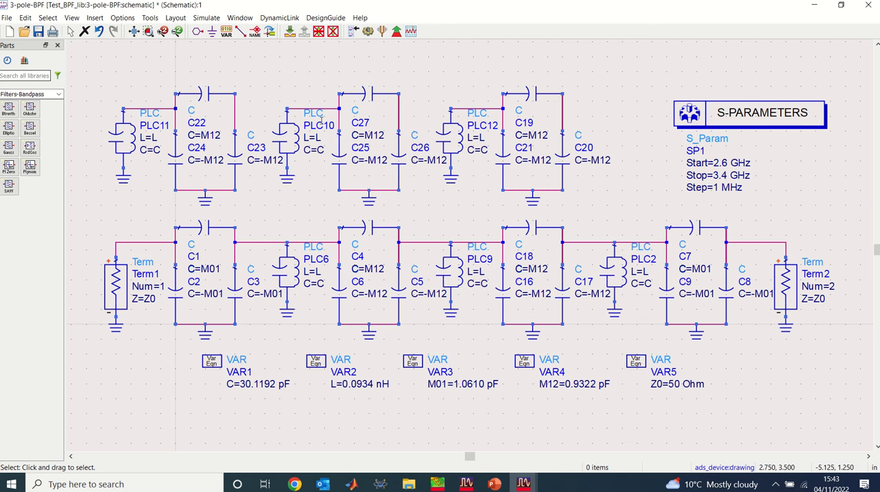
mouse_move(476, 176)
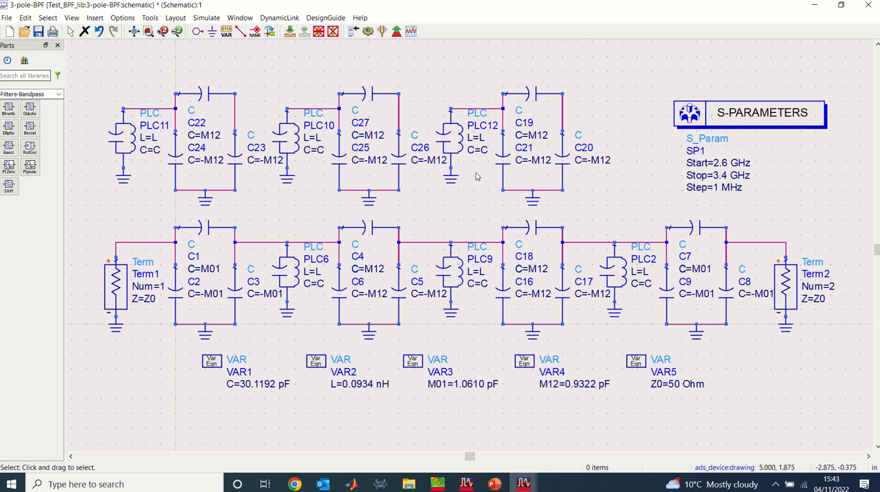
mouse_move(435, 201)
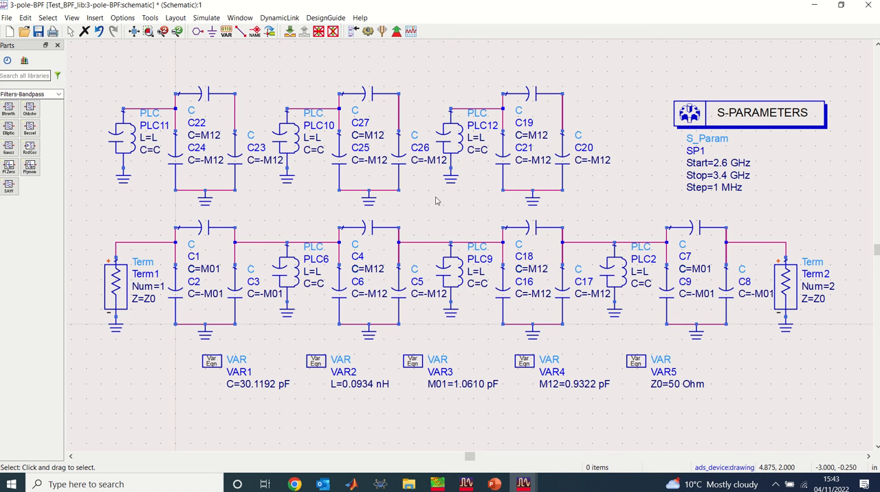
mouse_move(434, 84)
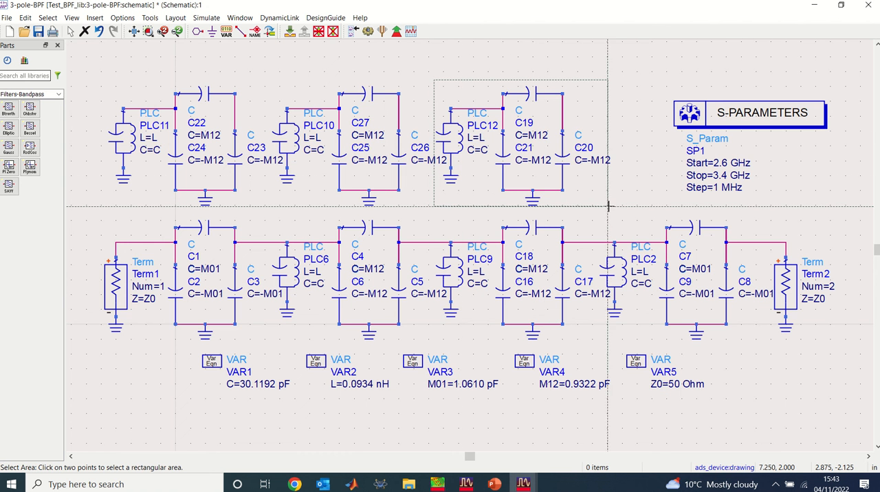
mouse_move(613, 206)
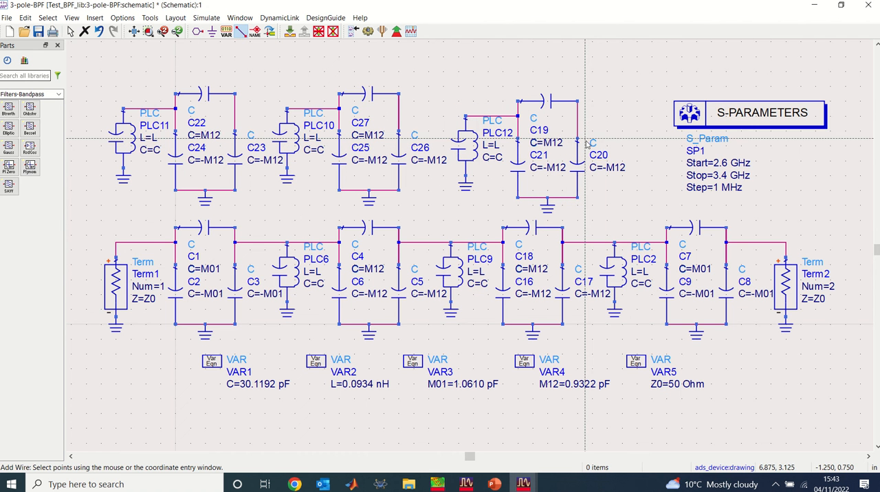
mouse_move(617, 193)
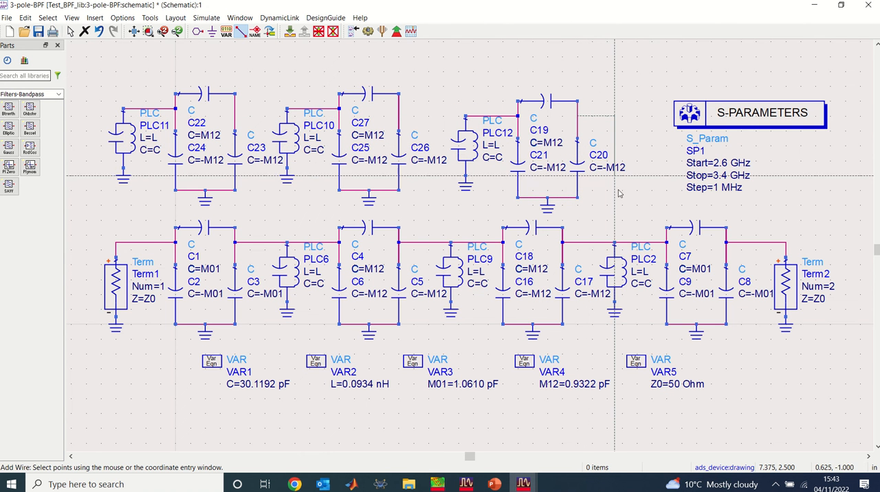
mouse_move(684, 209)
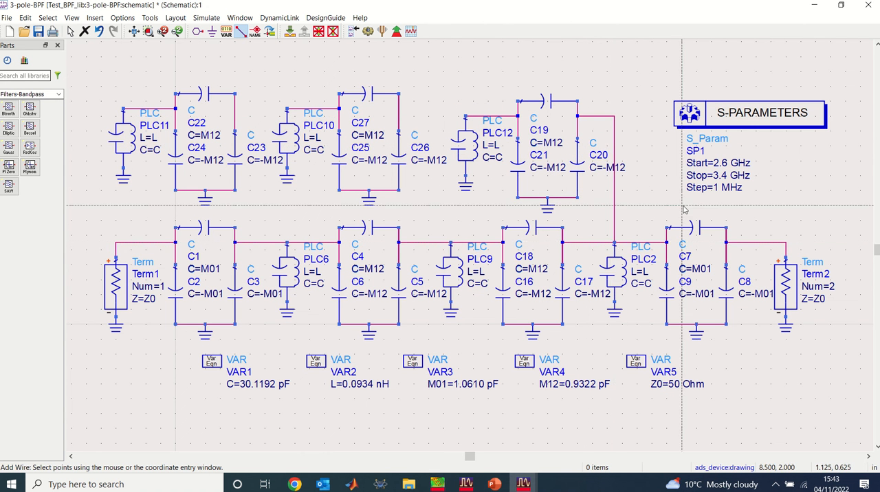
mouse_move(681, 152)
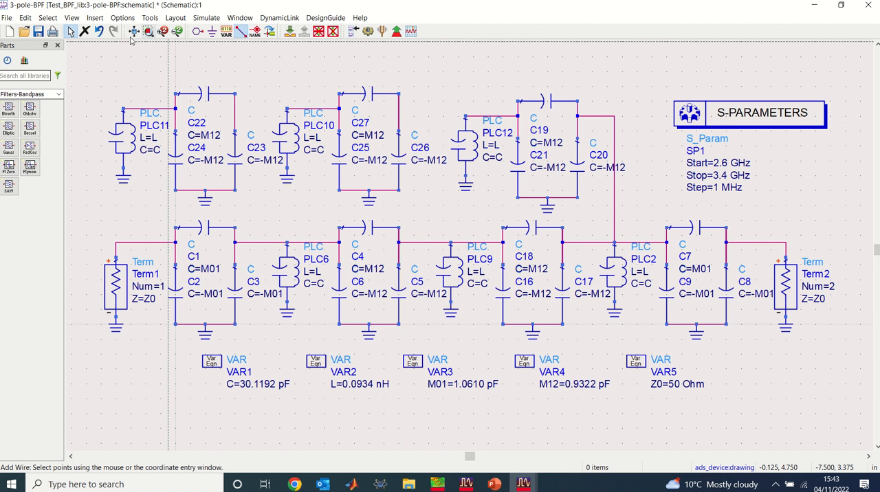
mouse_move(229, 41)
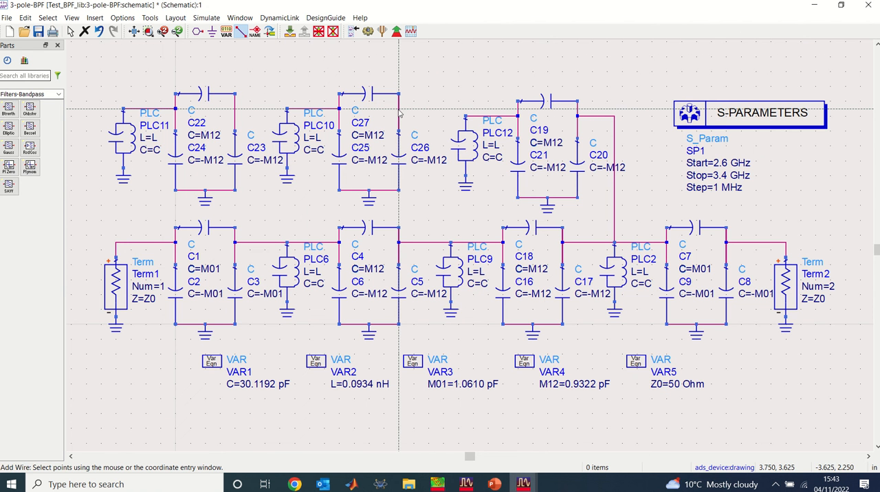
mouse_move(451, 245)
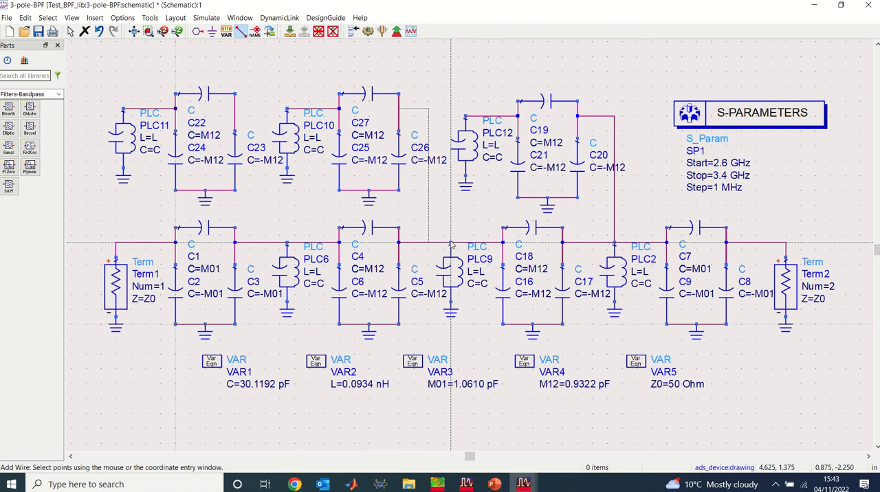
mouse_move(435, 198)
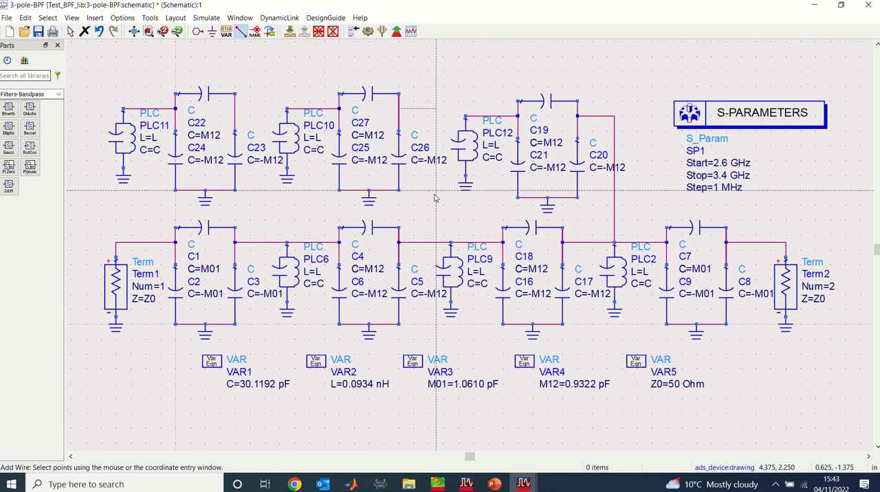
mouse_move(432, 195)
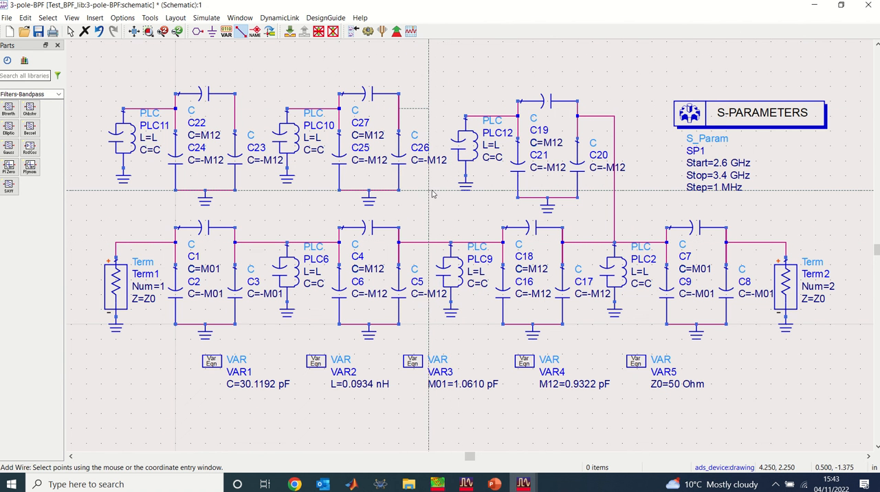
mouse_move(434, 231)
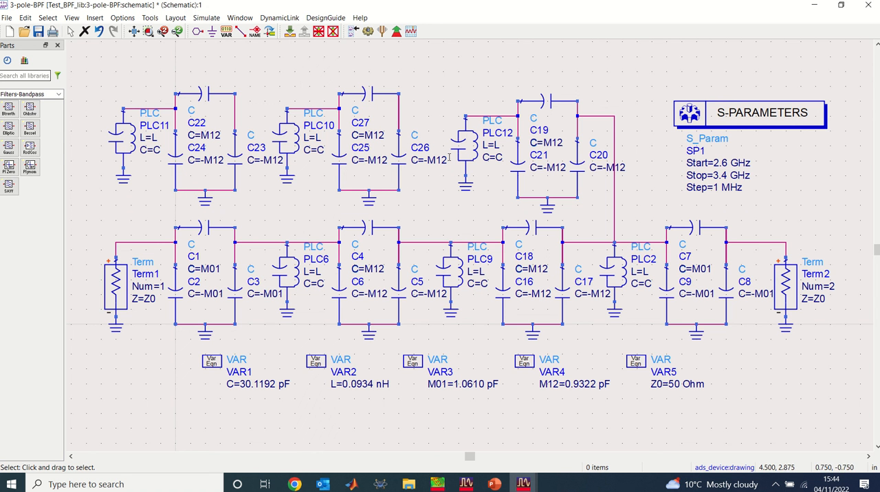
mouse_move(621, 192)
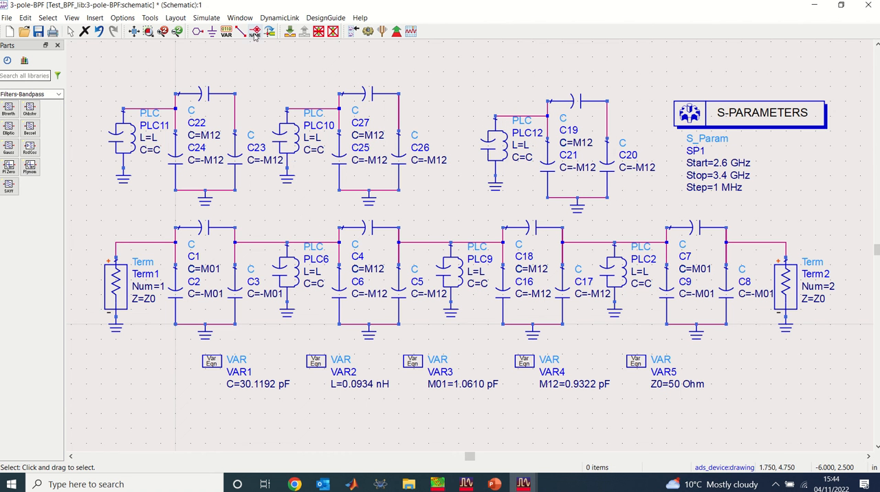
Start wiring the top-right PLC12 resonator down to the PLC2 pole node
click(256, 30)
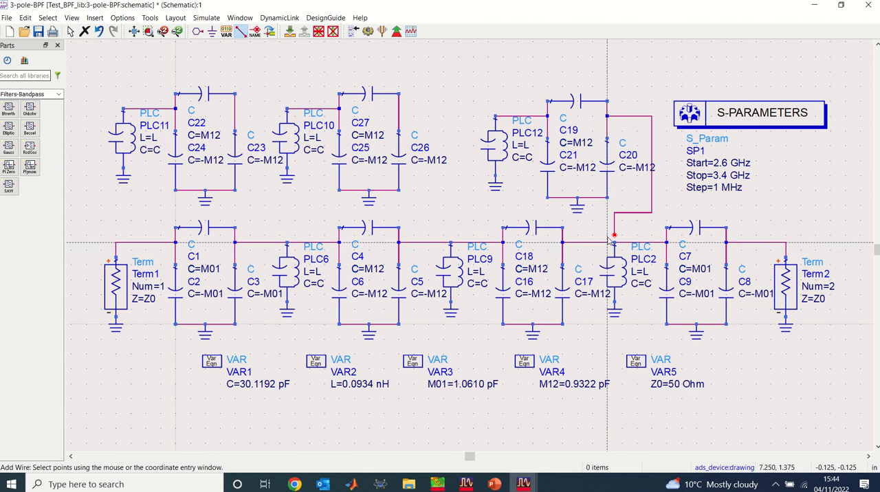
mouse_move(736, 234)
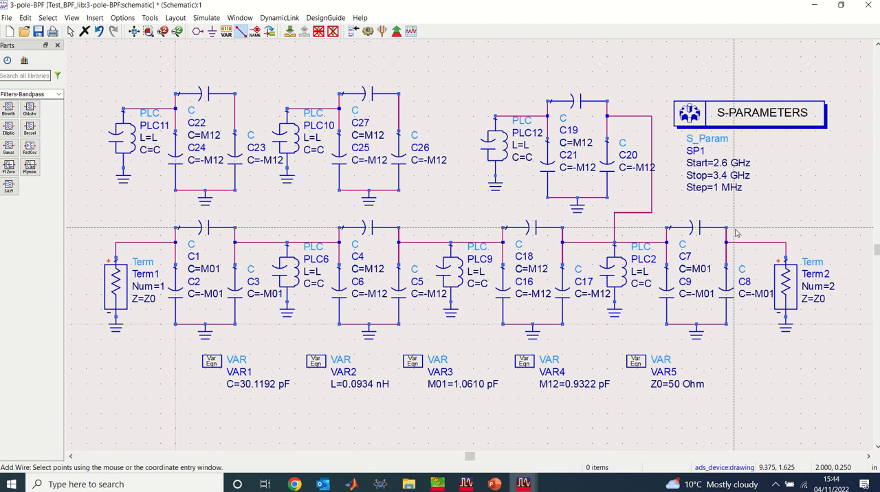
mouse_move(425, 211)
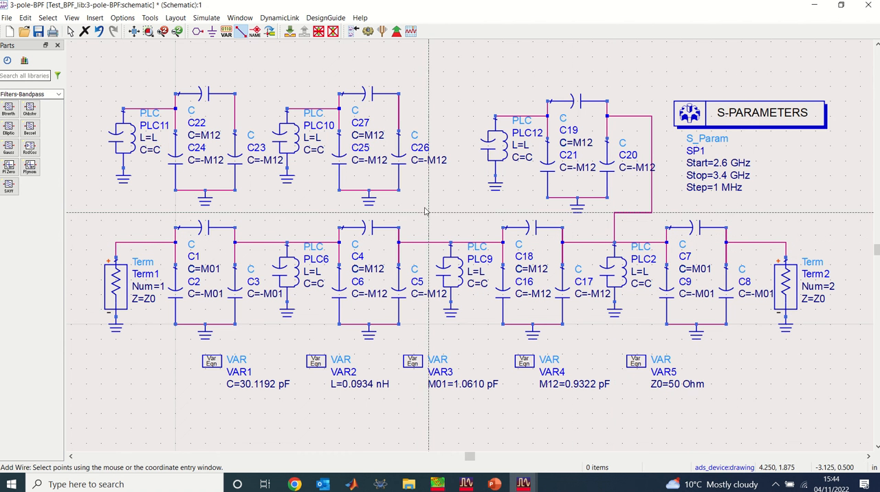
mouse_move(416, 168)
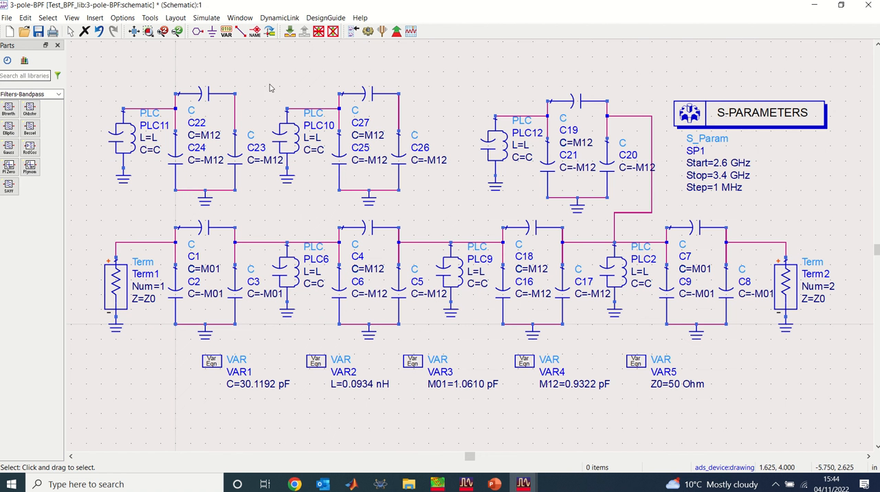
Drag the PLC10 resonator group right toward the PLC12 section
drag(268, 88, 457, 209)
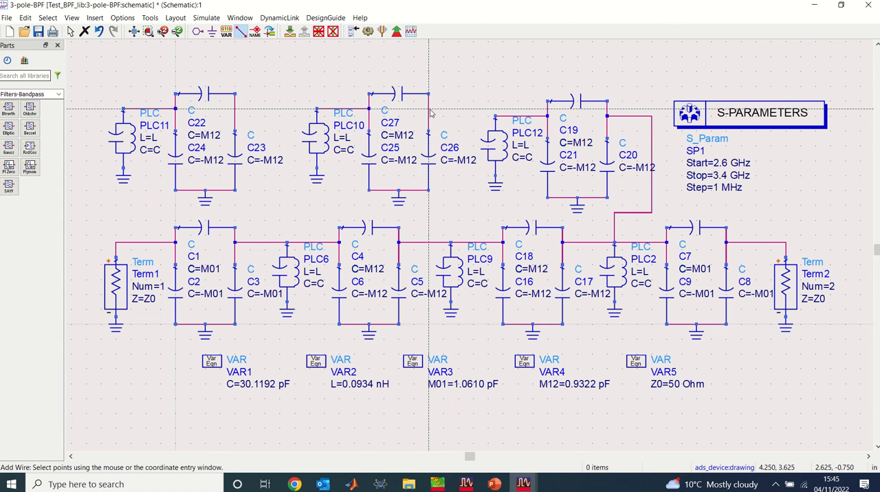
mouse_move(454, 239)
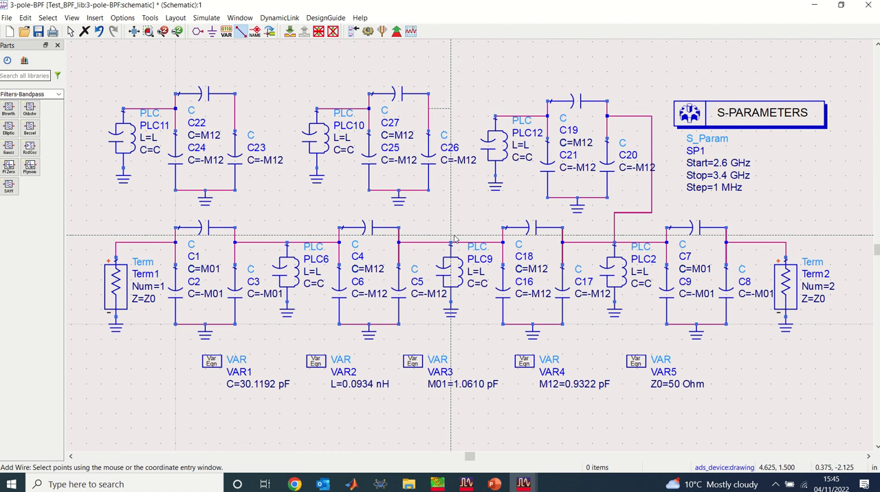
mouse_move(451, 244)
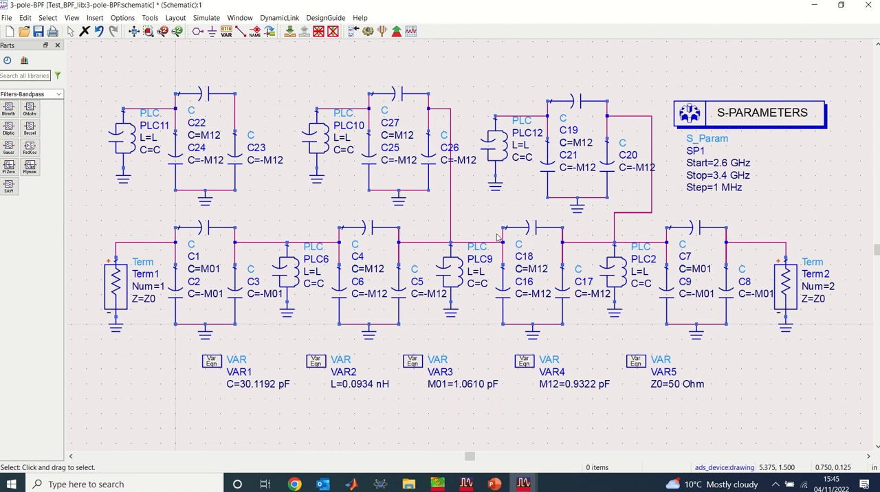
mouse_move(272, 105)
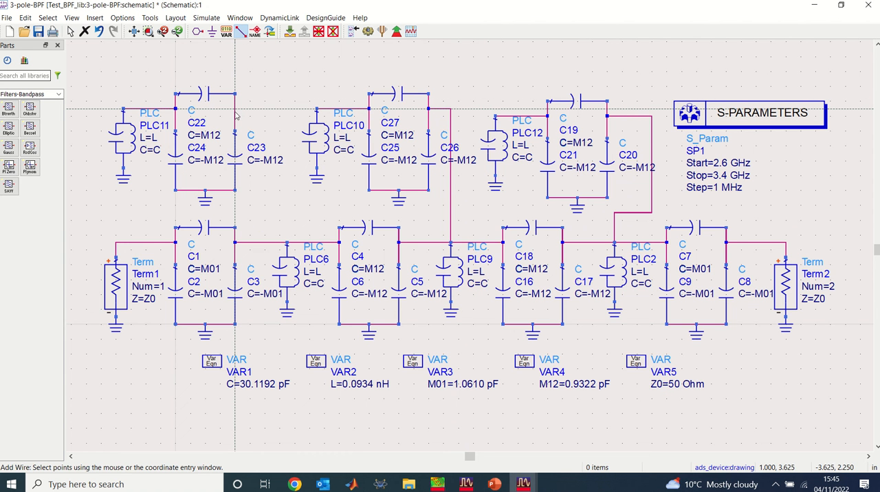
mouse_move(286, 245)
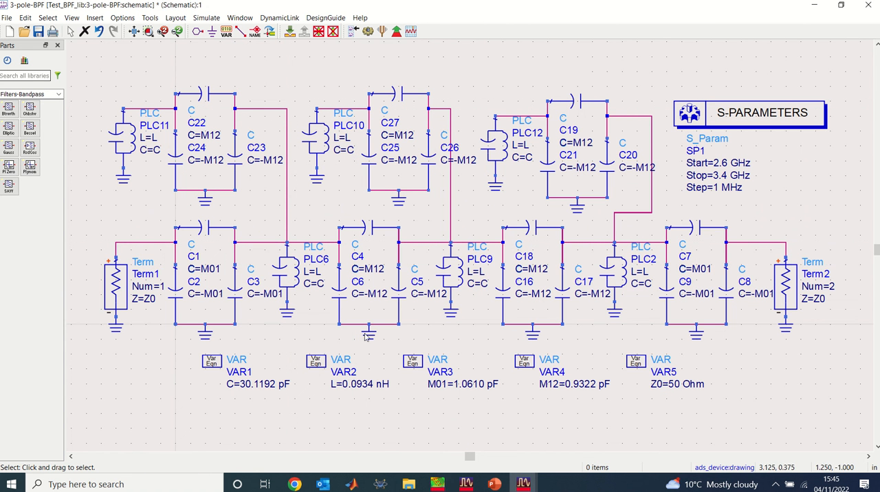
mouse_move(208, 132)
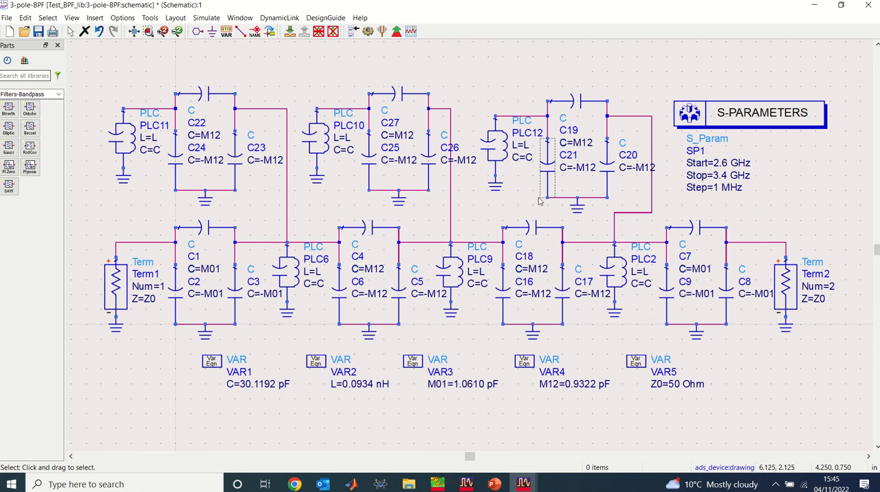
mouse_move(712, 127)
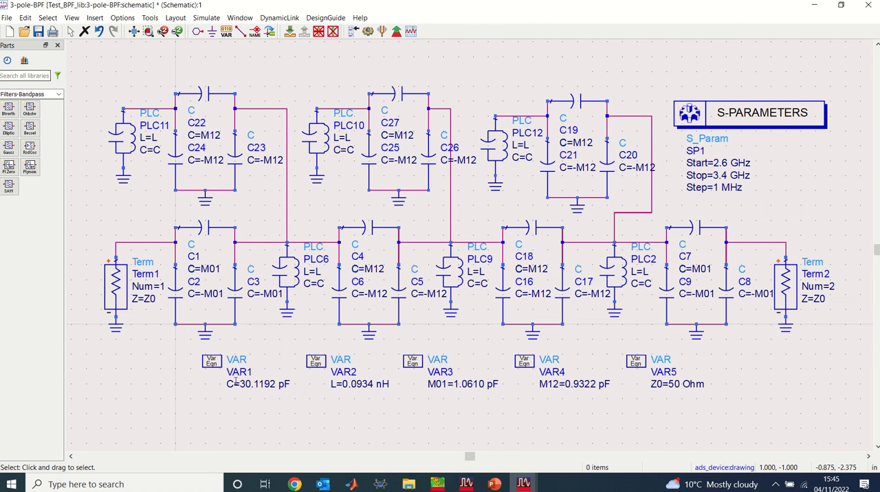
mouse_move(769, 158)
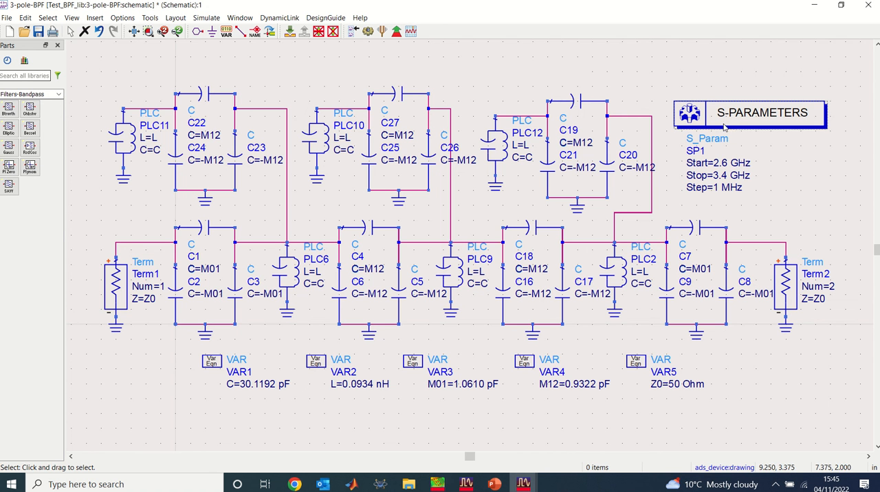
mouse_move(579, 335)
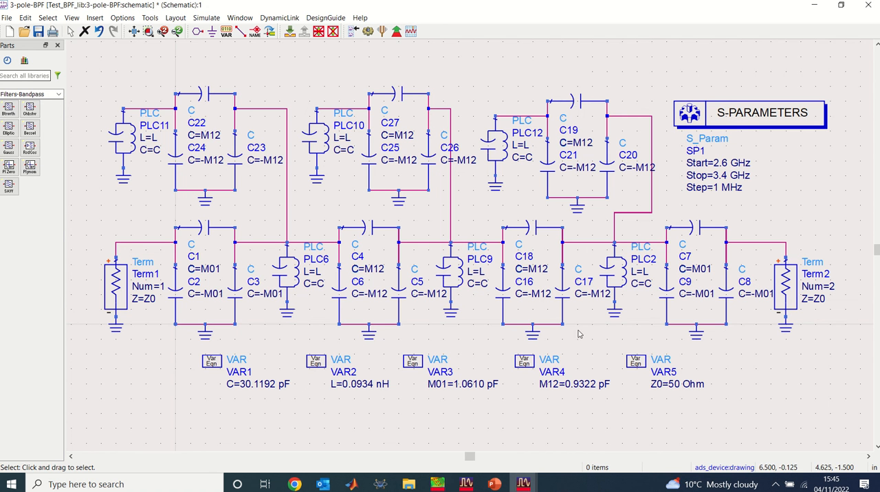
mouse_move(261, 162)
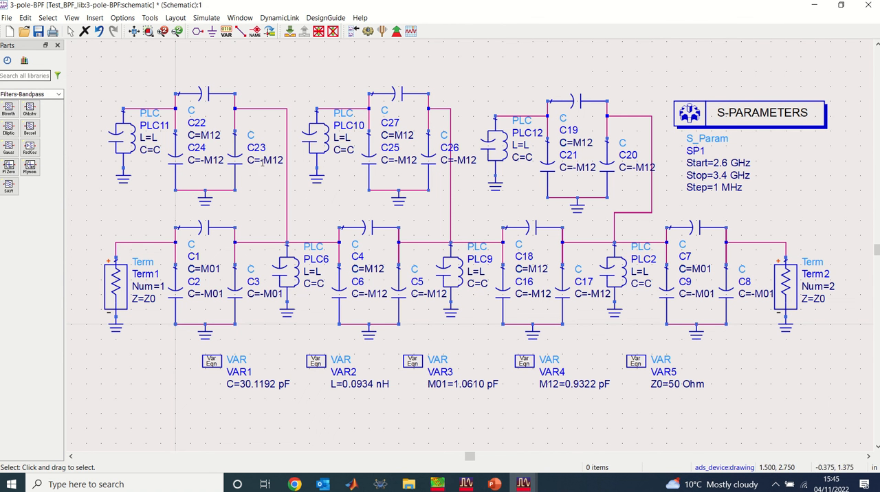
mouse_move(407, 131)
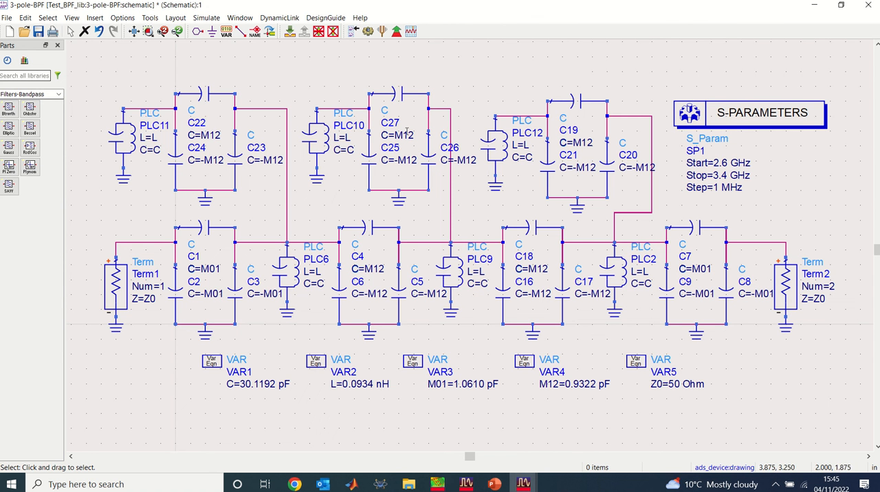
mouse_move(405, 132)
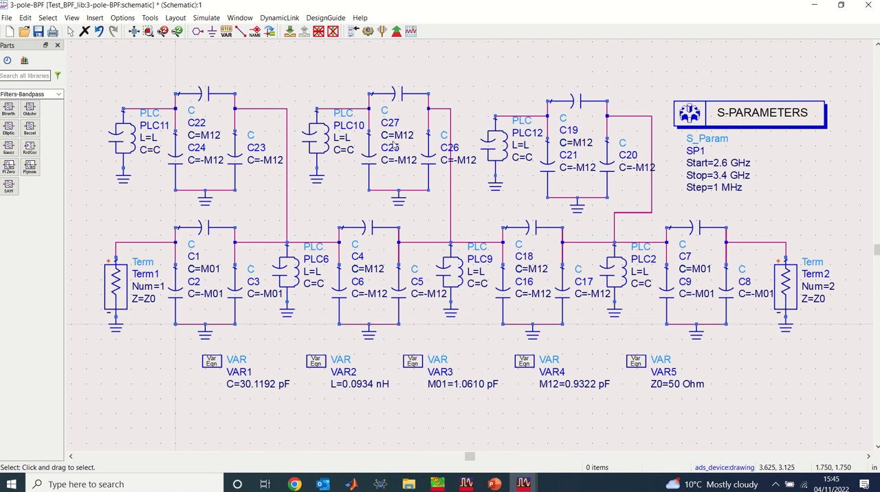
mouse_move(392, 145)
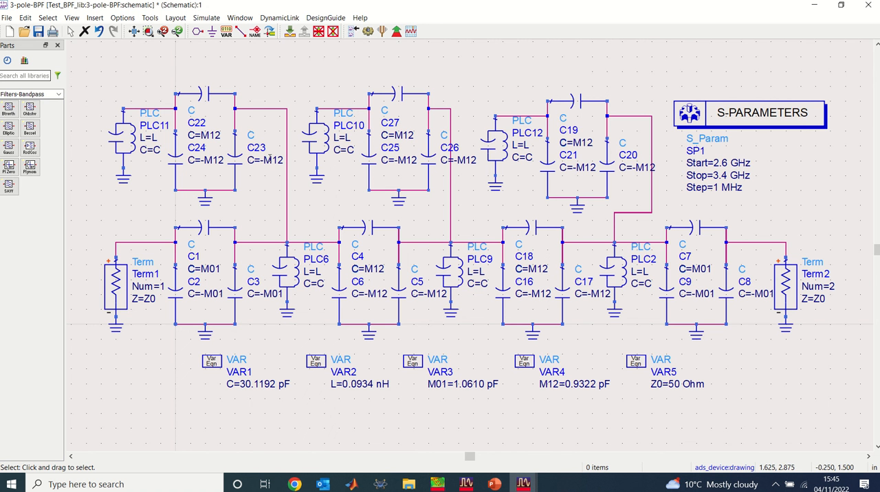
mouse_move(561, 250)
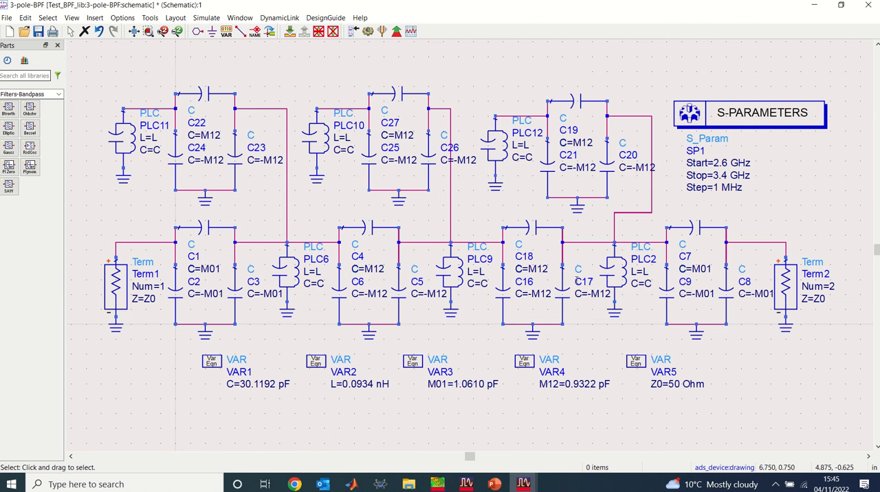
mouse_move(335, 44)
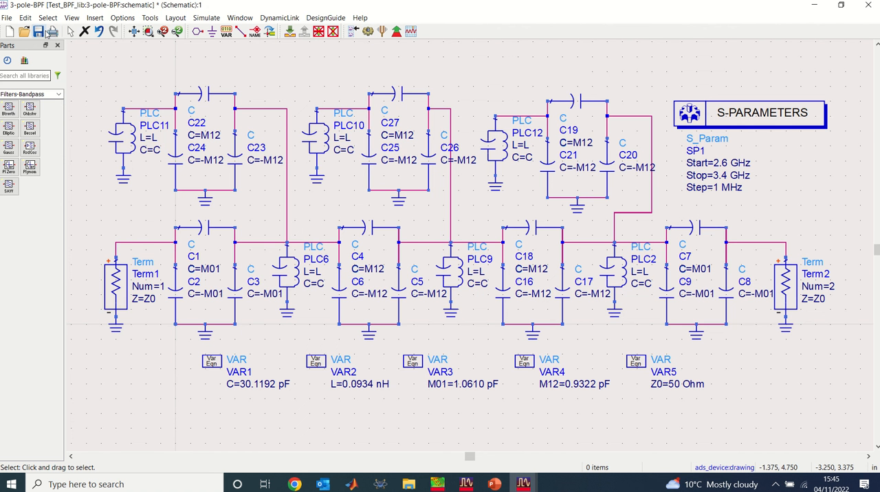
Review the two-passband dB(S(1,1))/dB(S(2,1)) plot, close it and bring the lab slides forward
click(369, 30)
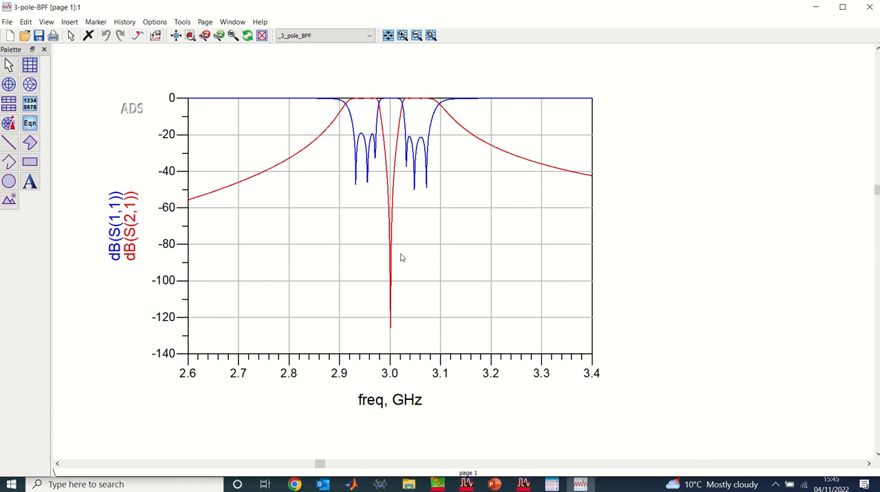
mouse_move(300, 219)
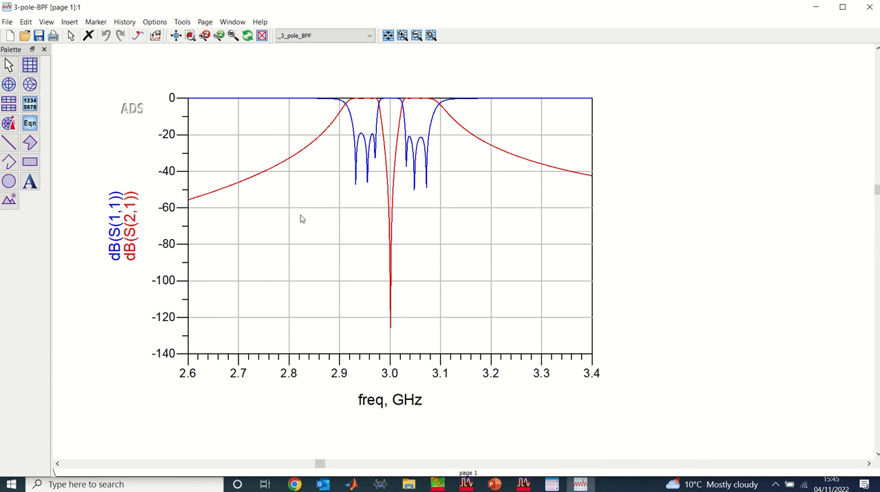
mouse_move(421, 150)
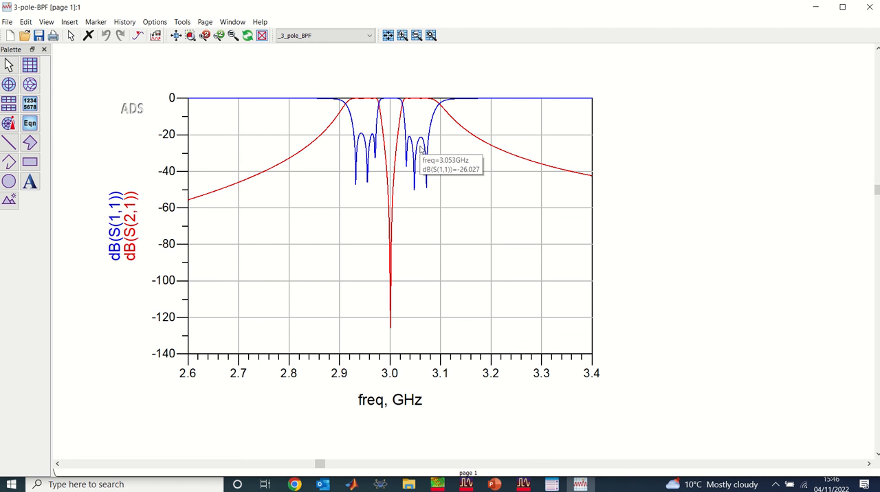
mouse_move(418, 150)
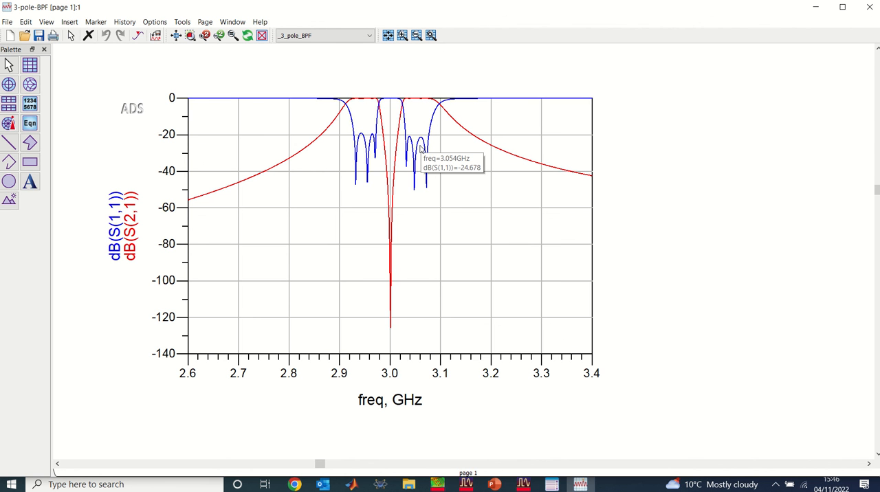
mouse_move(645, 193)
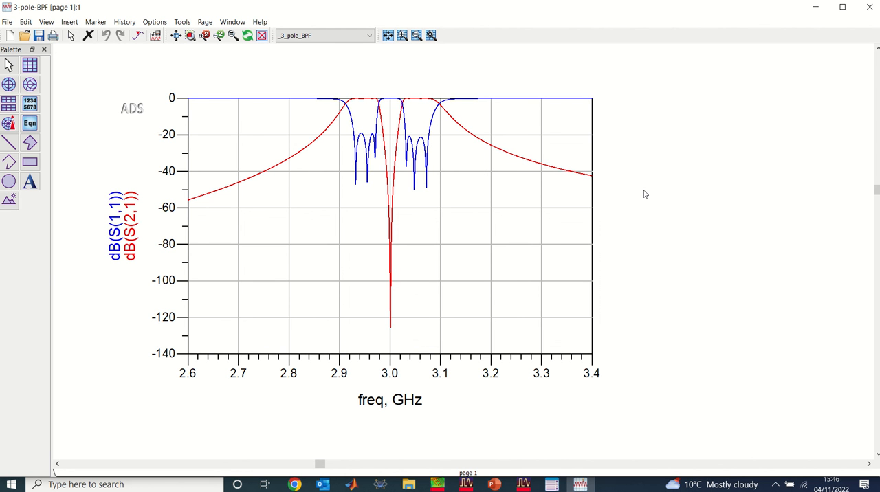
mouse_move(650, 193)
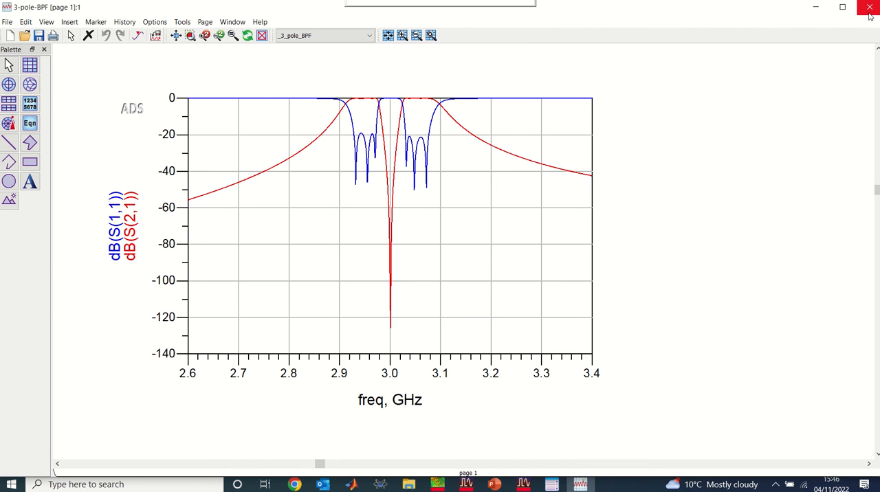
click(869, 6)
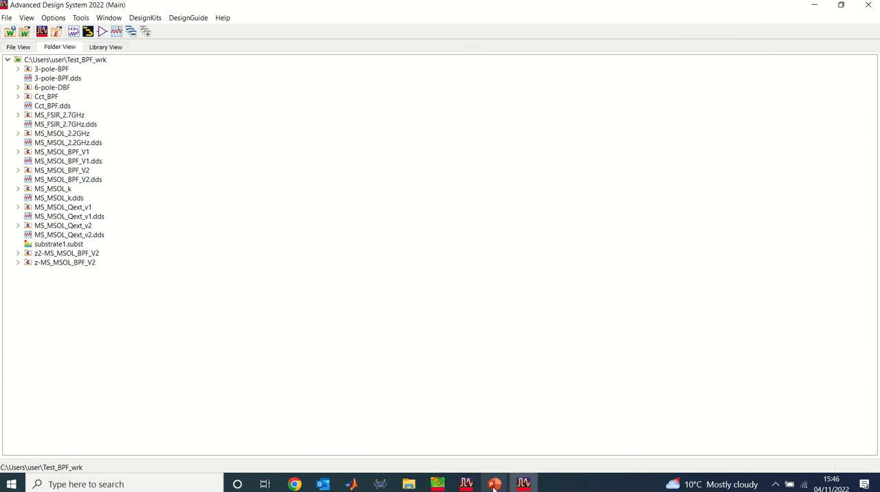
click(495, 484)
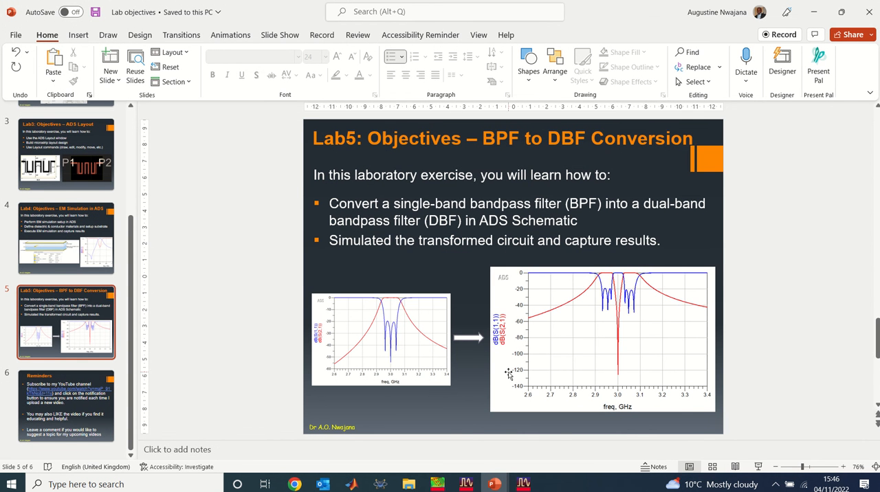